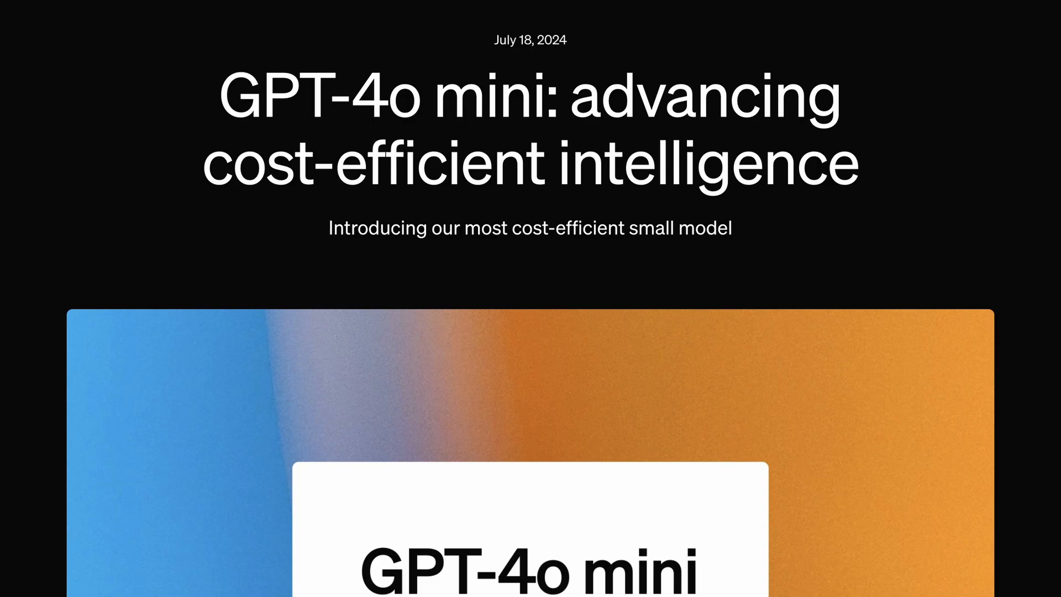
Scroll past the Copilot page to the Codex announcement and play its natural-language coding demo video.
scroll("down", 3)
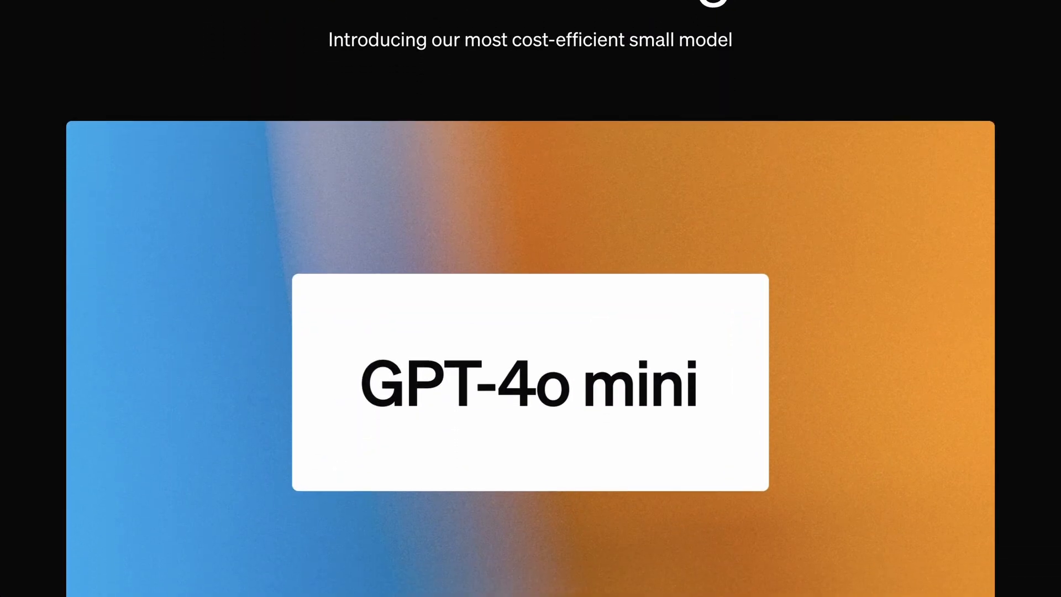
scroll("down", 3)
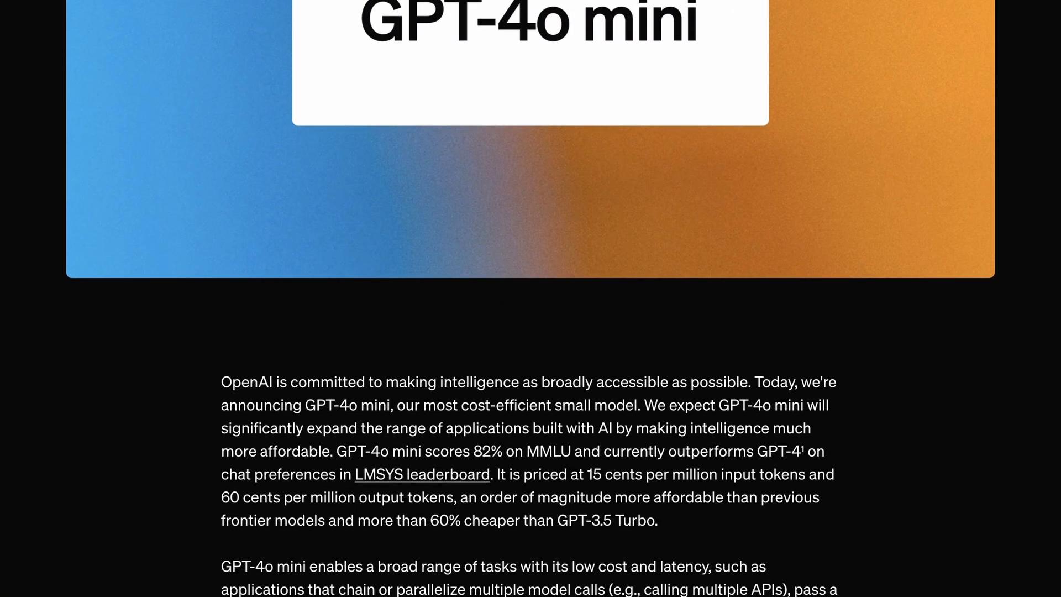
scroll("down", 3)
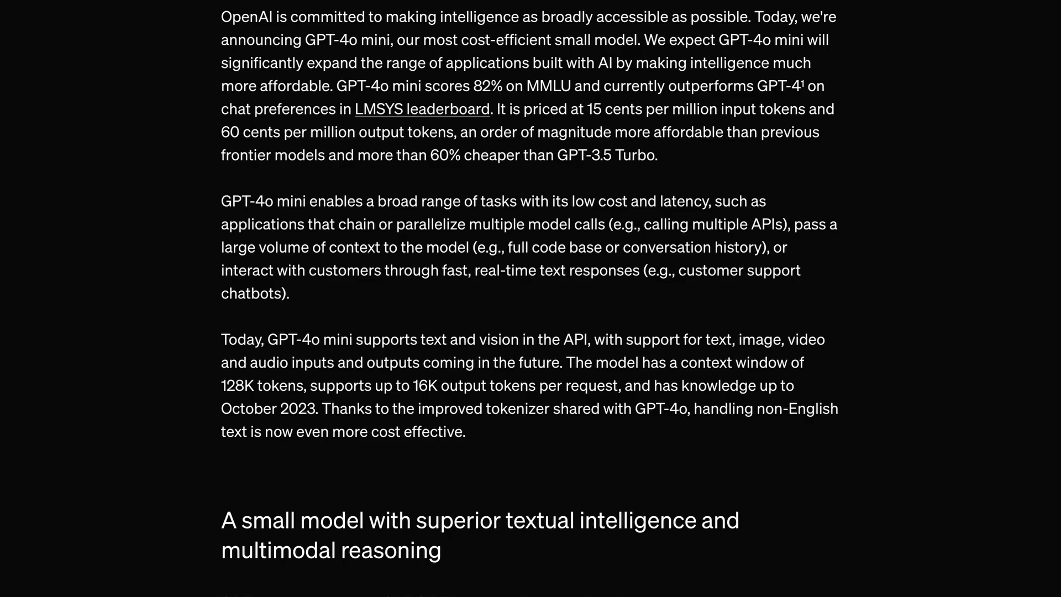
scroll("down", 3)
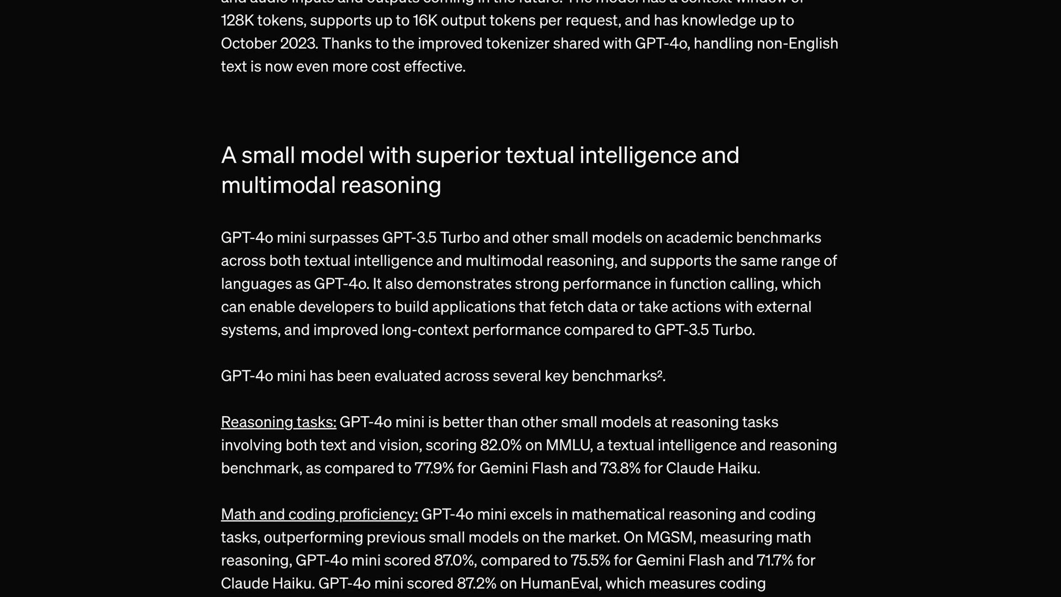
scroll("down", 3)
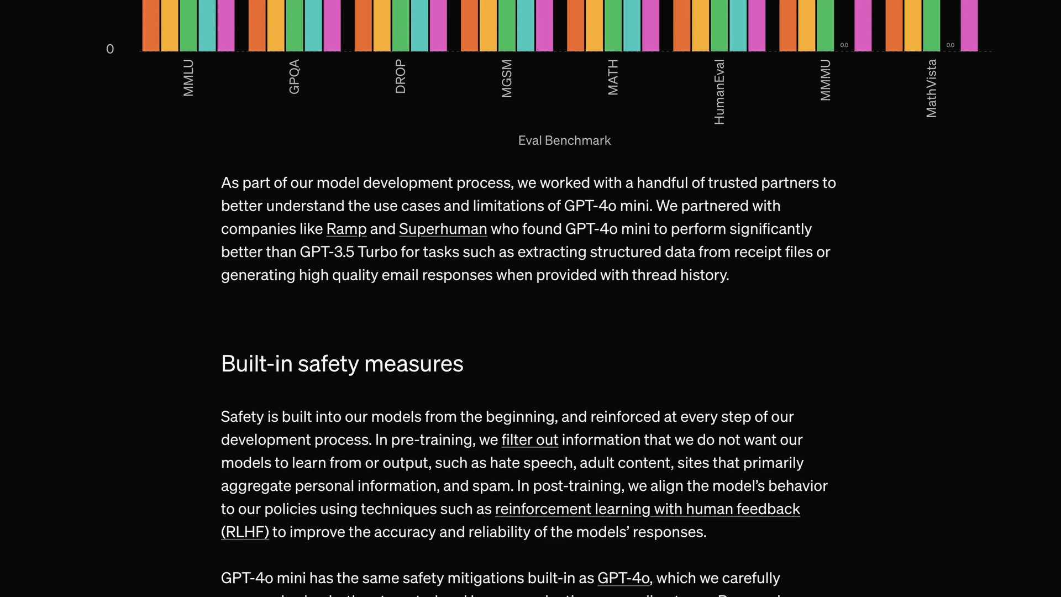
scroll("down", 3)
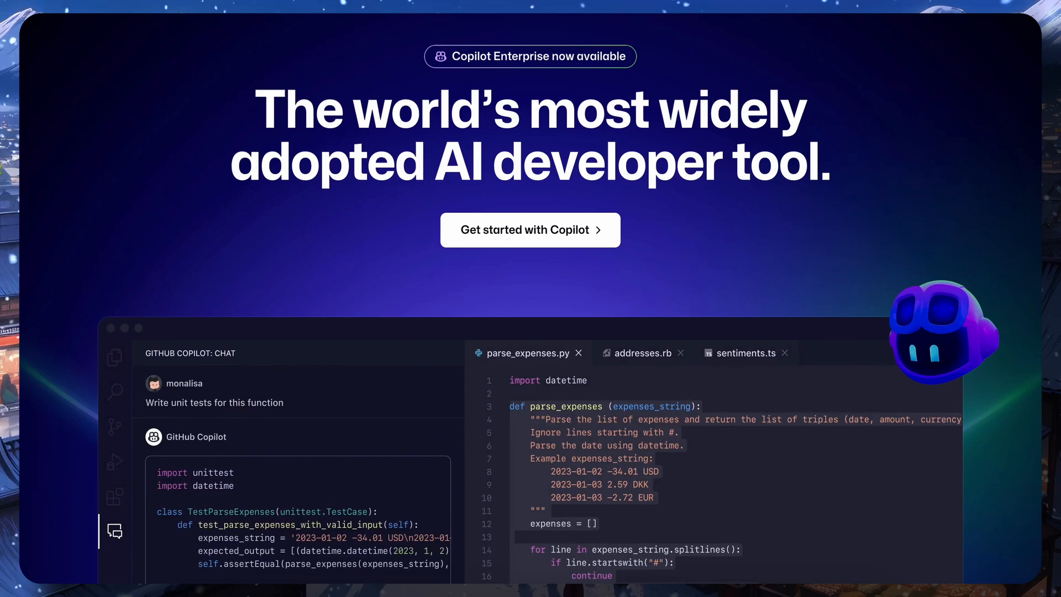
scroll("down", 3)
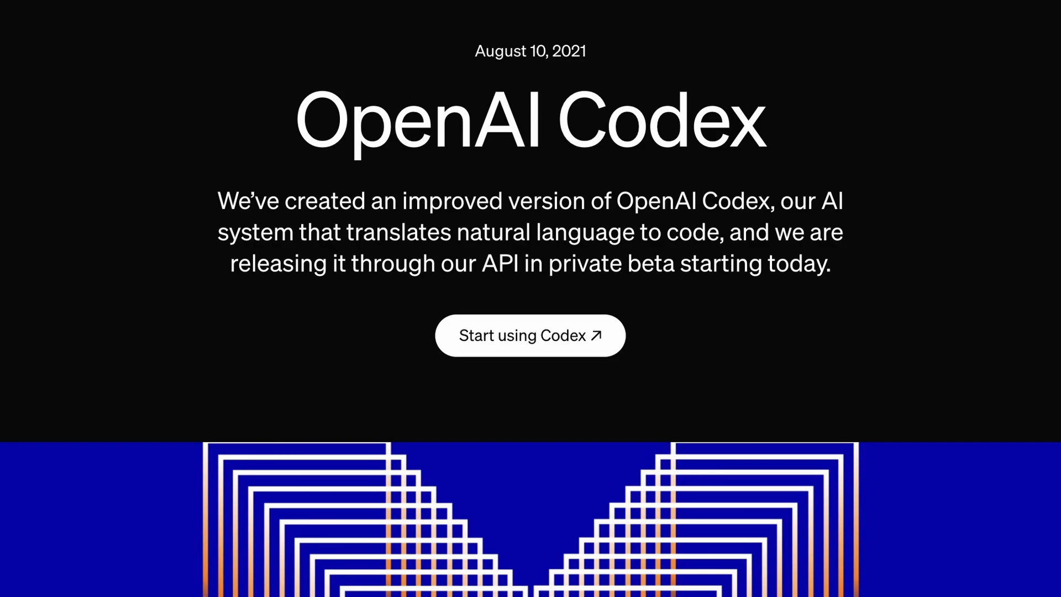
scroll("down", 3)
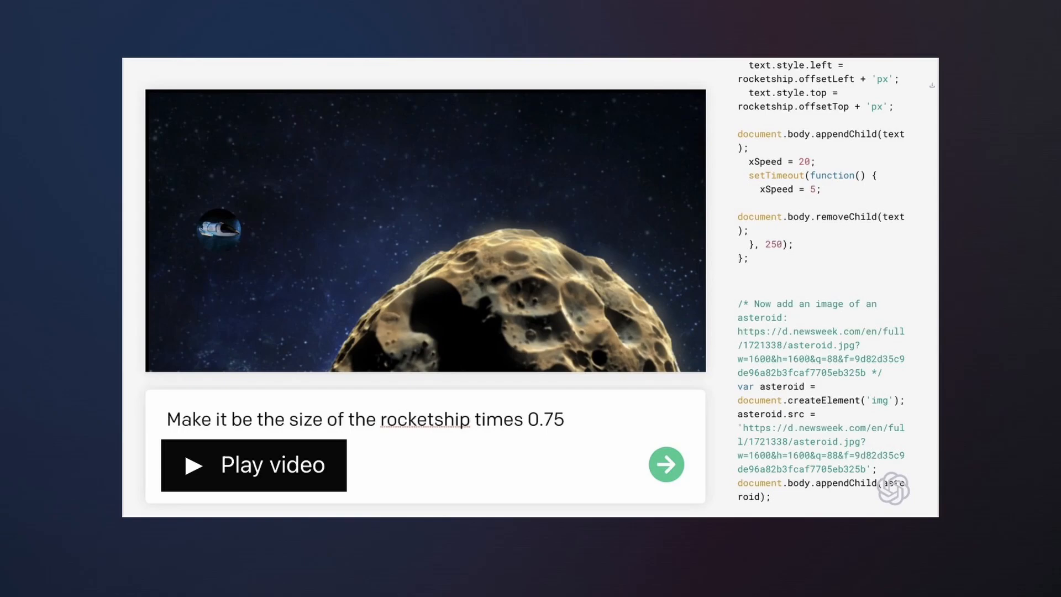
left_click(665, 464)
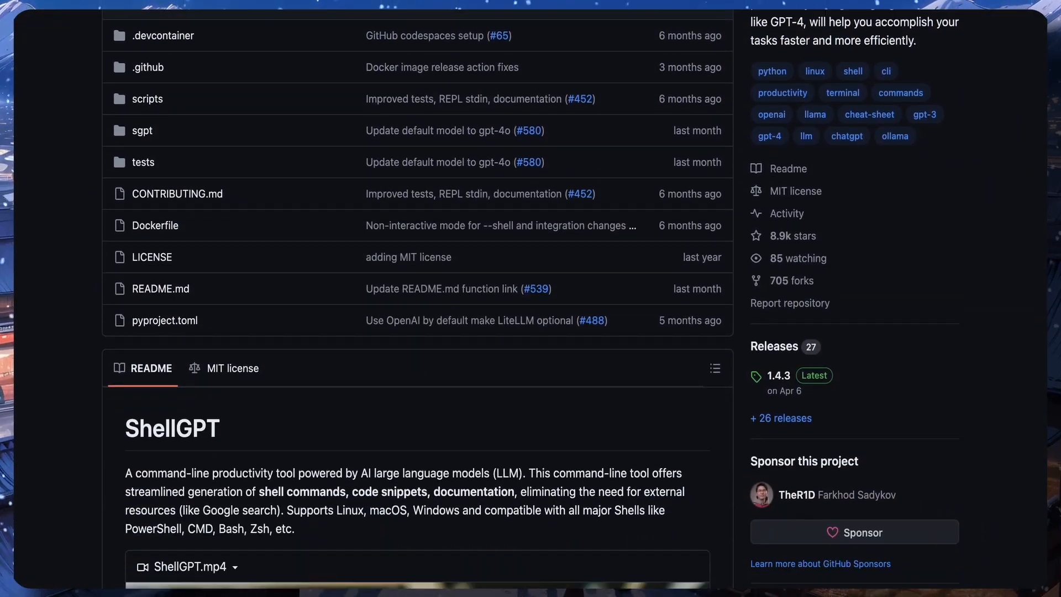
Scroll the ShellGPT README through its Installation, Usage and Shell commands sections.
scroll("down", 3)
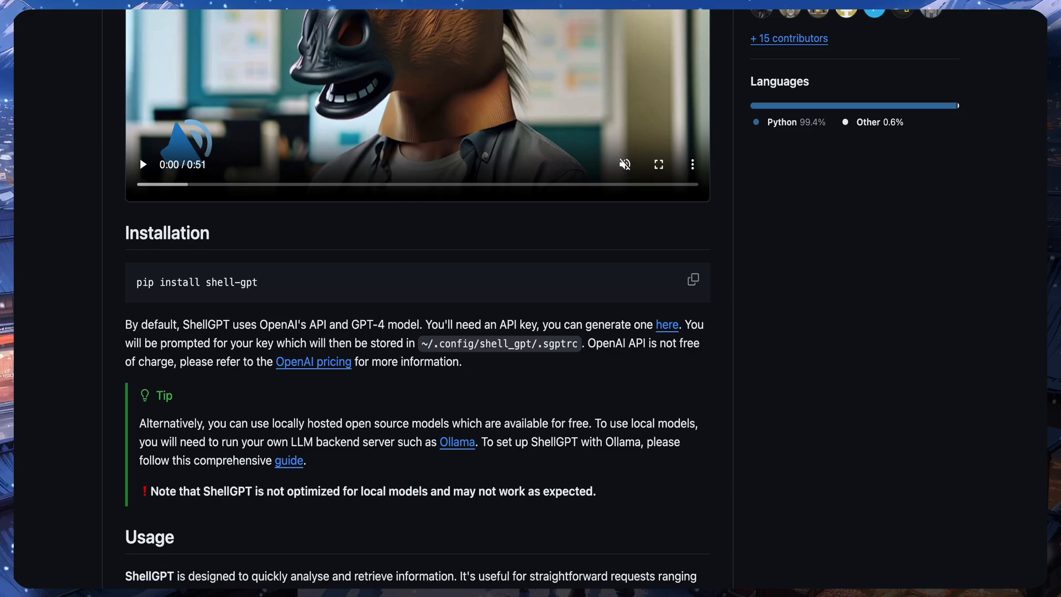
scroll("down", 3)
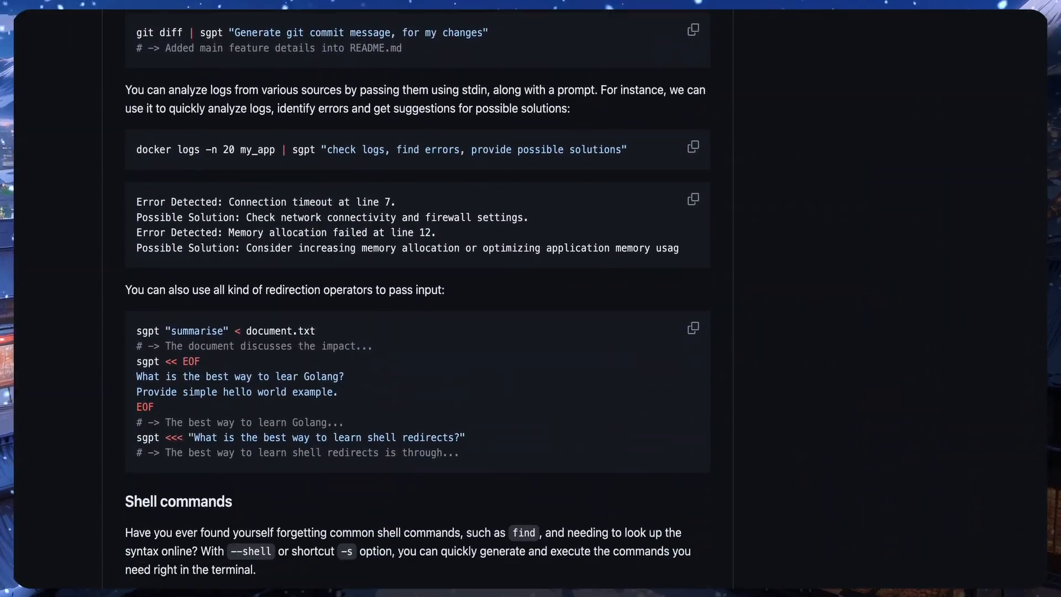
scroll("down", 3)
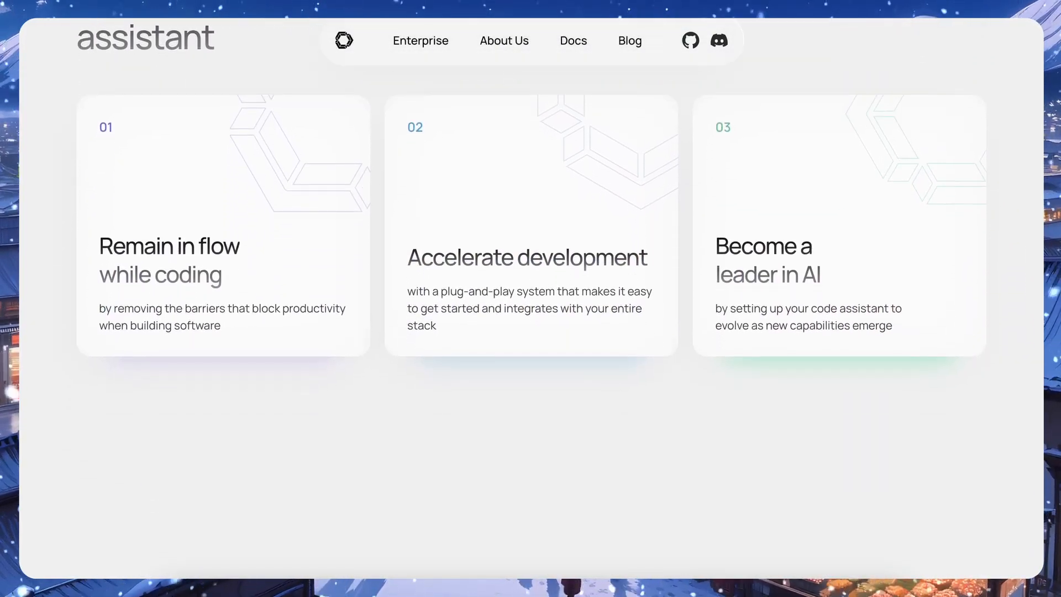
scroll("down", 3)
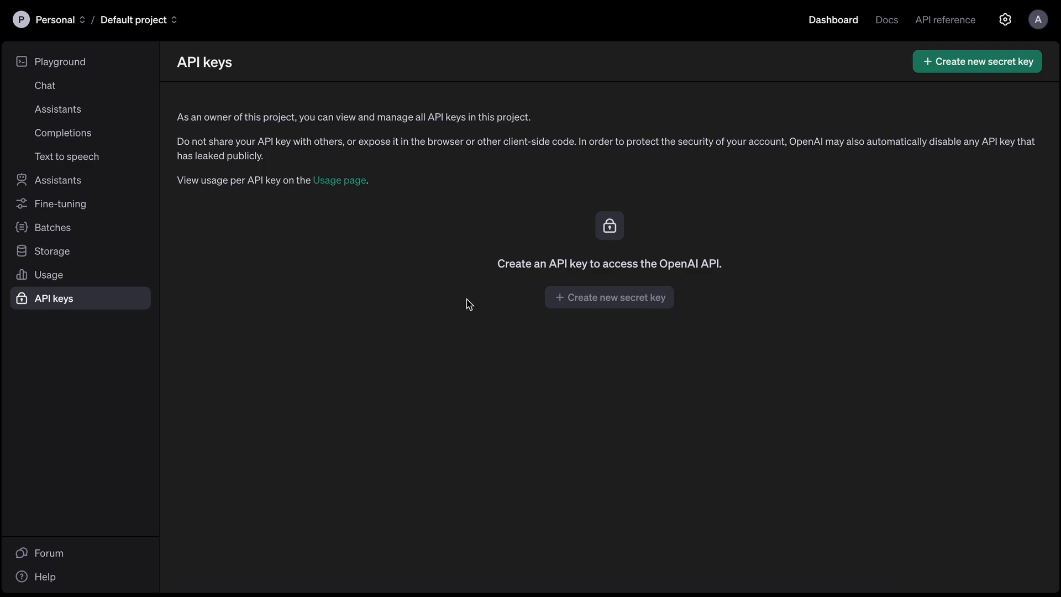
mouse_move(402, 321)
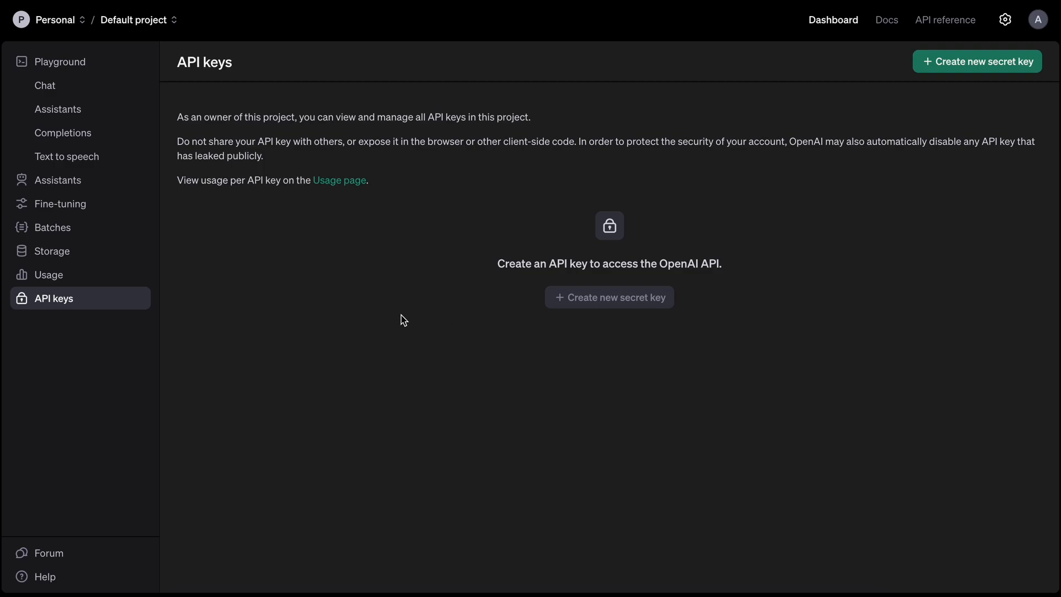
mouse_move(567, 200)
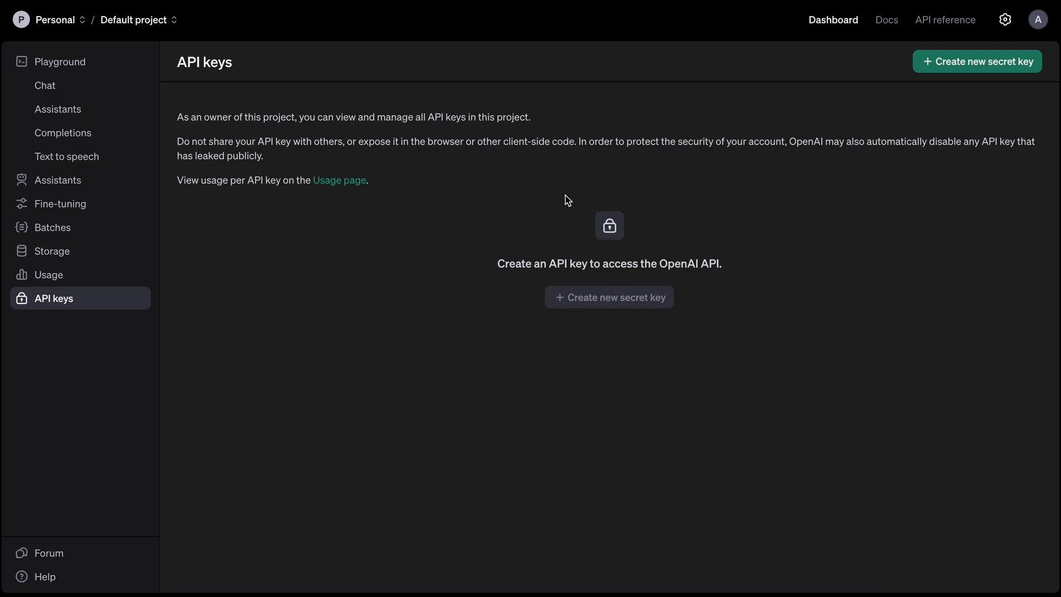
mouse_move(715, 238)
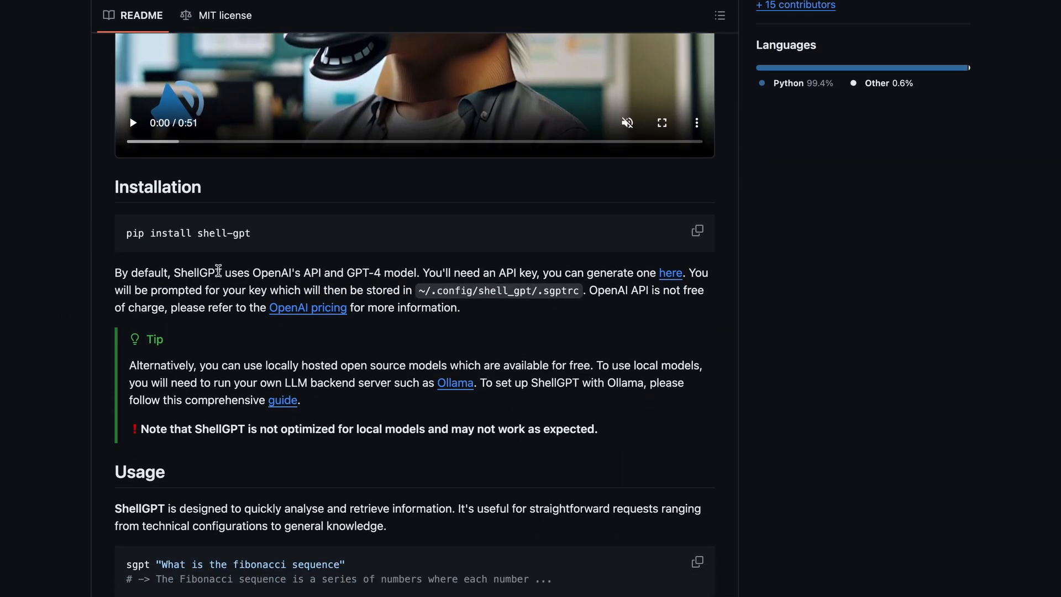
Bring up the ShellGPT README's Installation section with the pip install shell-gpt command.
double_click(168, 234)
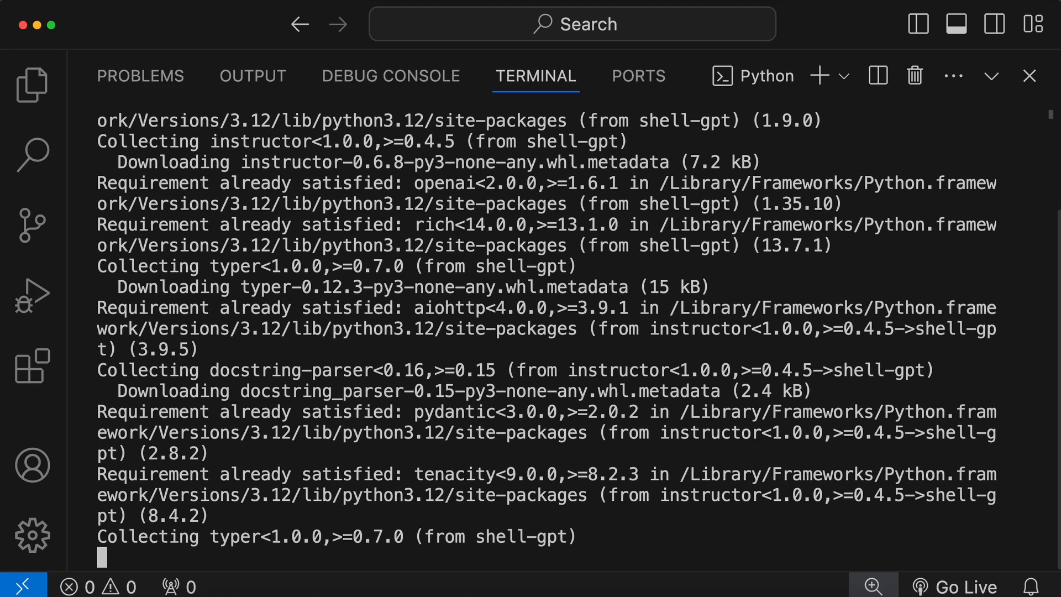
Run sgpt in the terminal, submit the OpenAI API key for a greeting reply, then clear the terminal.
type("sgpt")
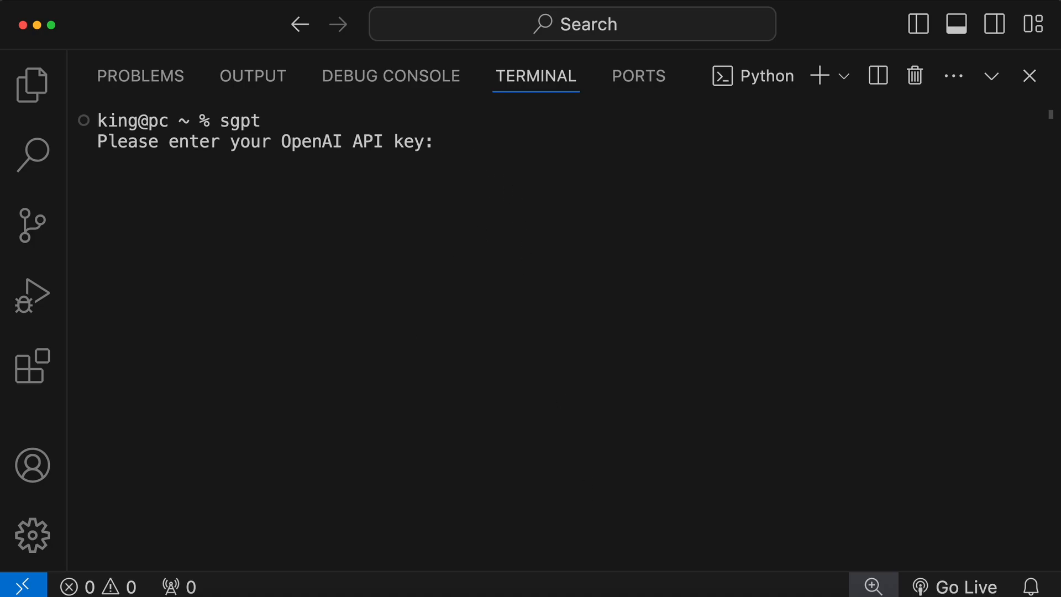
key("enter")
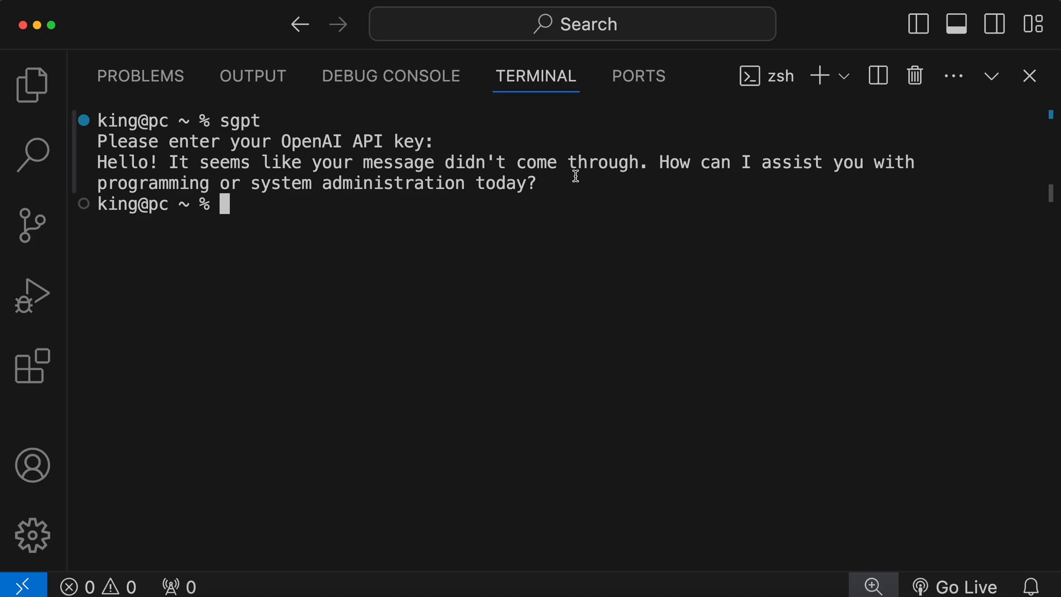
mouse_move(501, 143)
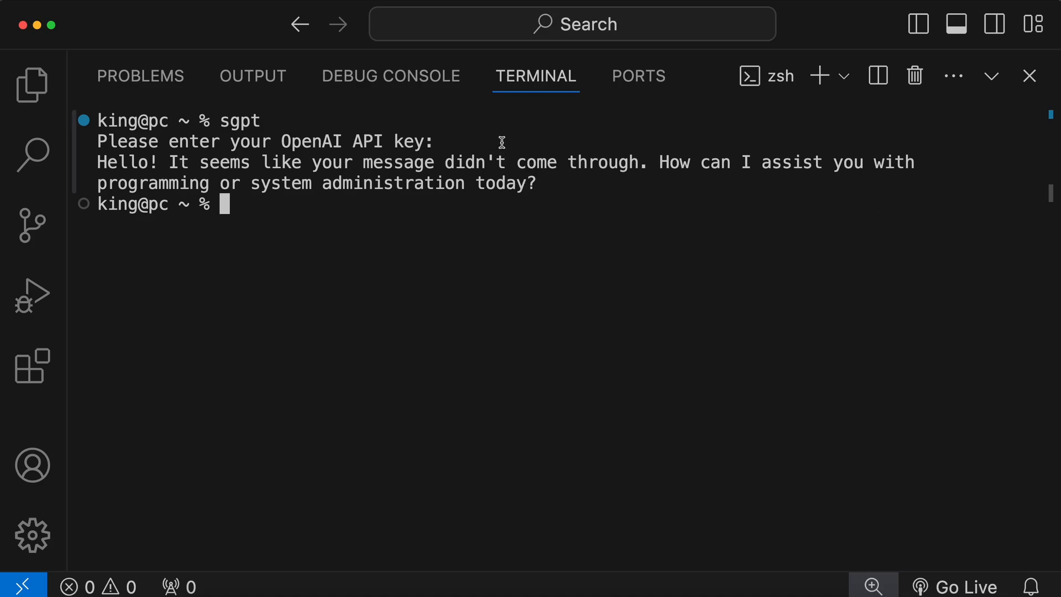
type("cl")
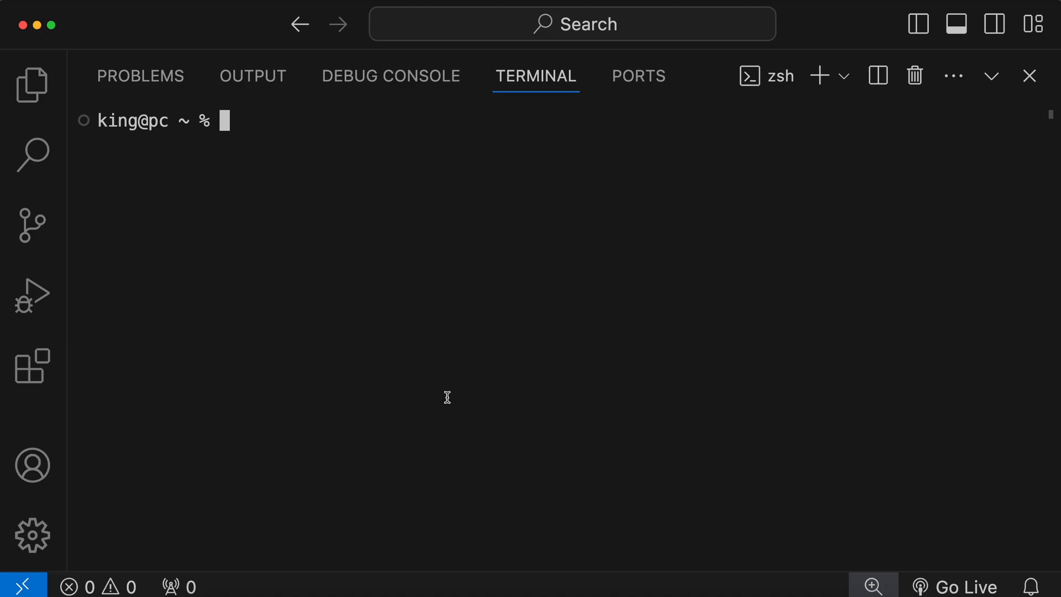
Edit ~/.config/shell_gpt/.sgptrc in vim so DEFAULT_MODEL is gpt-4o-mini, then start a new sgpt query.
type("vim ~/.config/shell_gpt/.sgptrc")
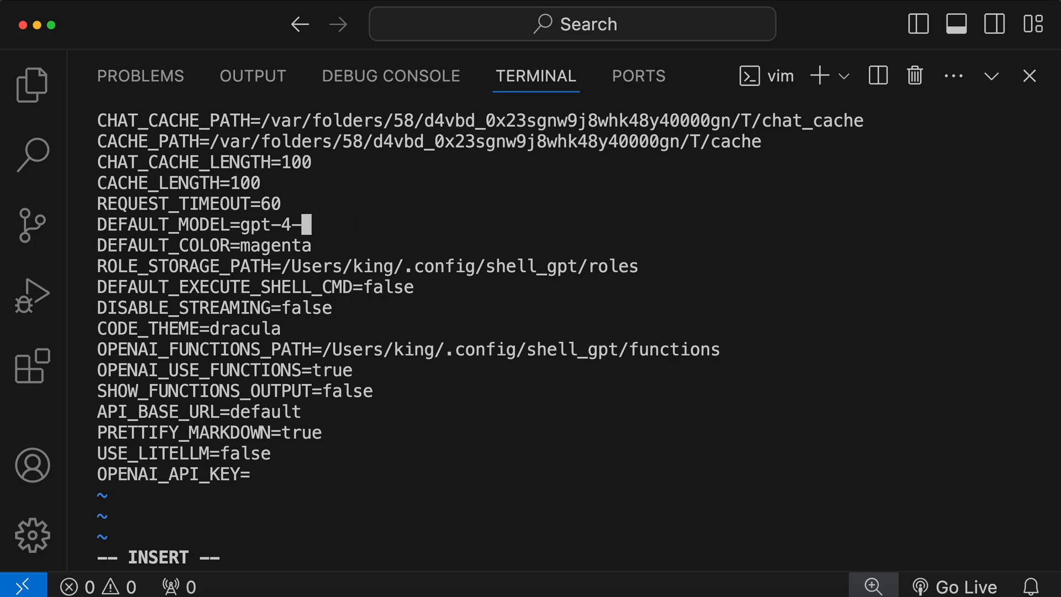
type("o-mini")
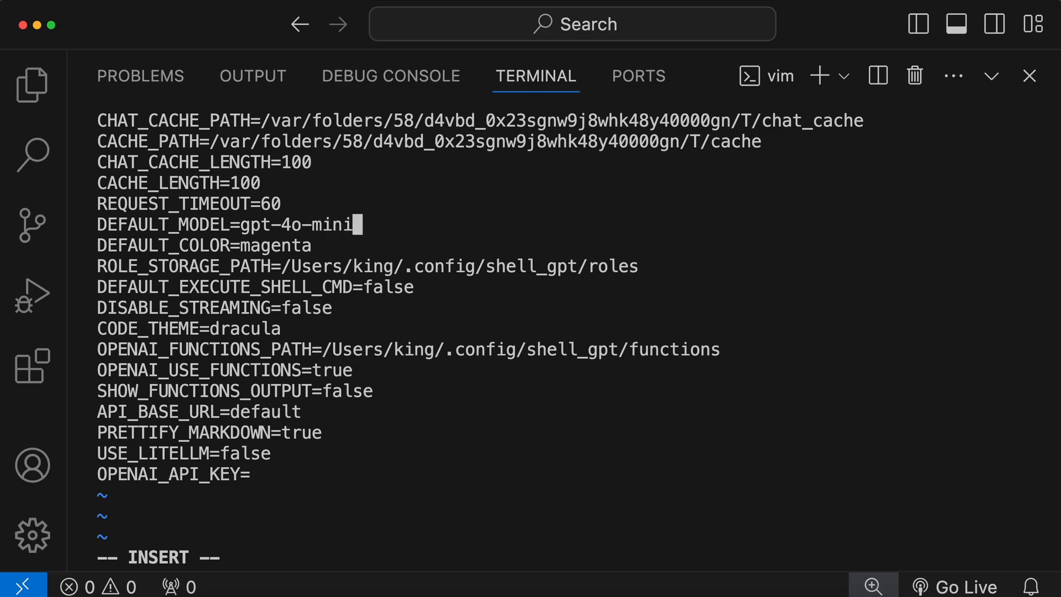
key("Escape")
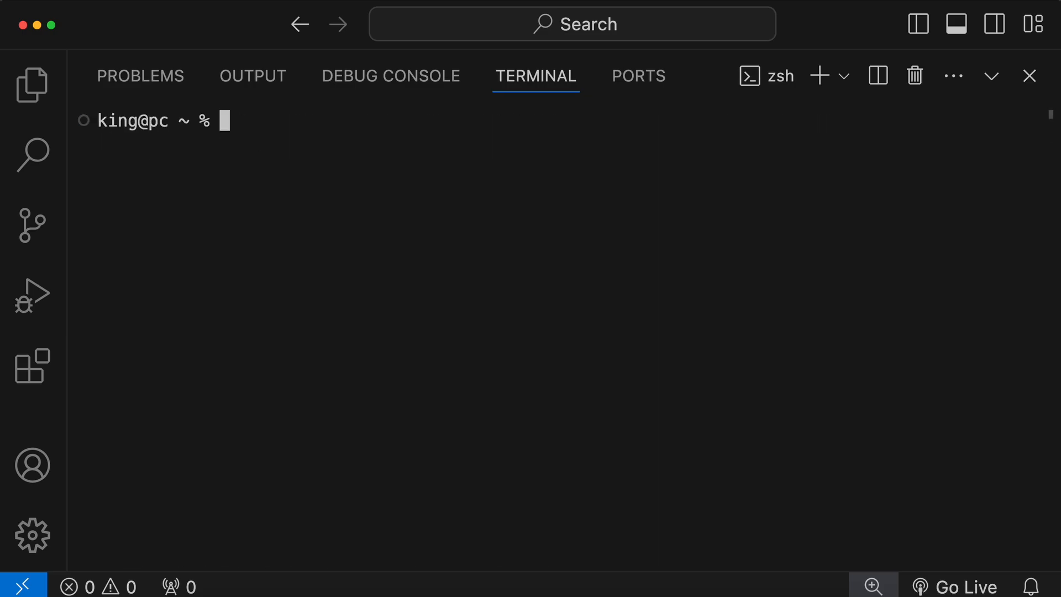
type("sgpt \"What'")
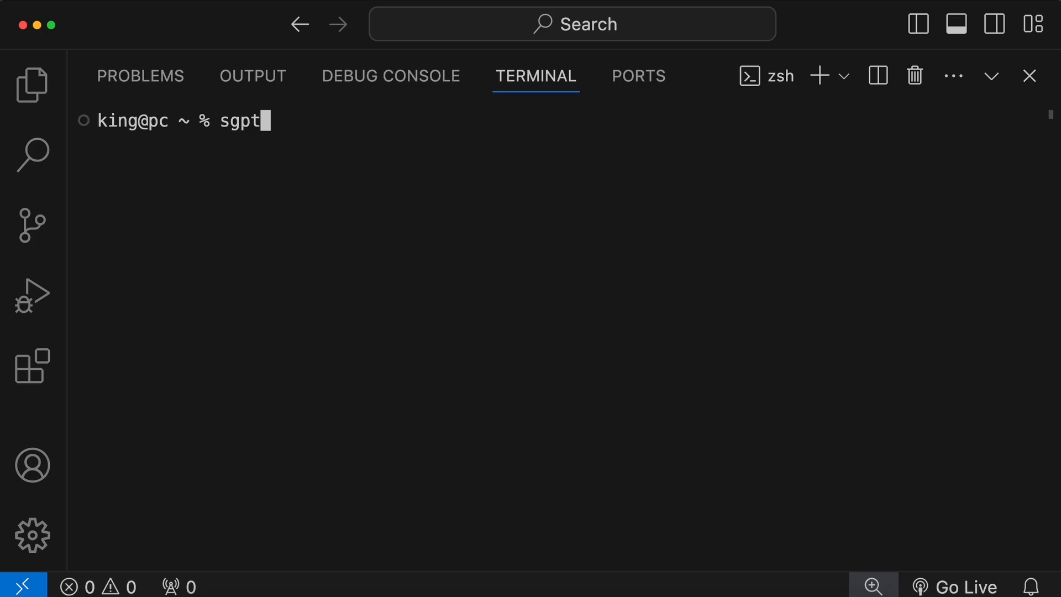
Run sgpt --shell "Create a file named yo.txt" and execute the suggested touch yo.txt command with E.
type("--shell \"")
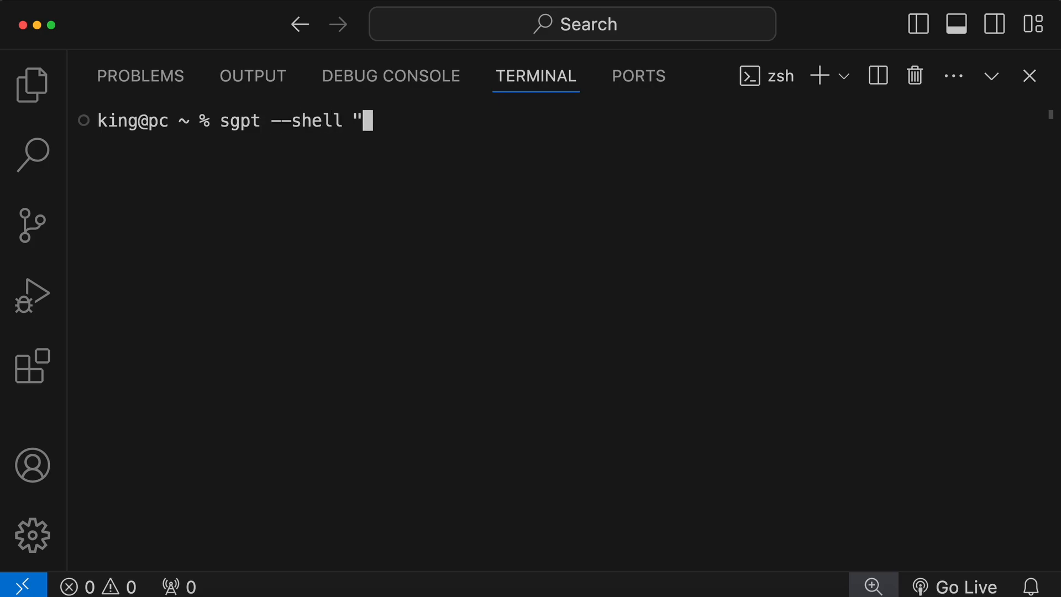
type("Create a file named")
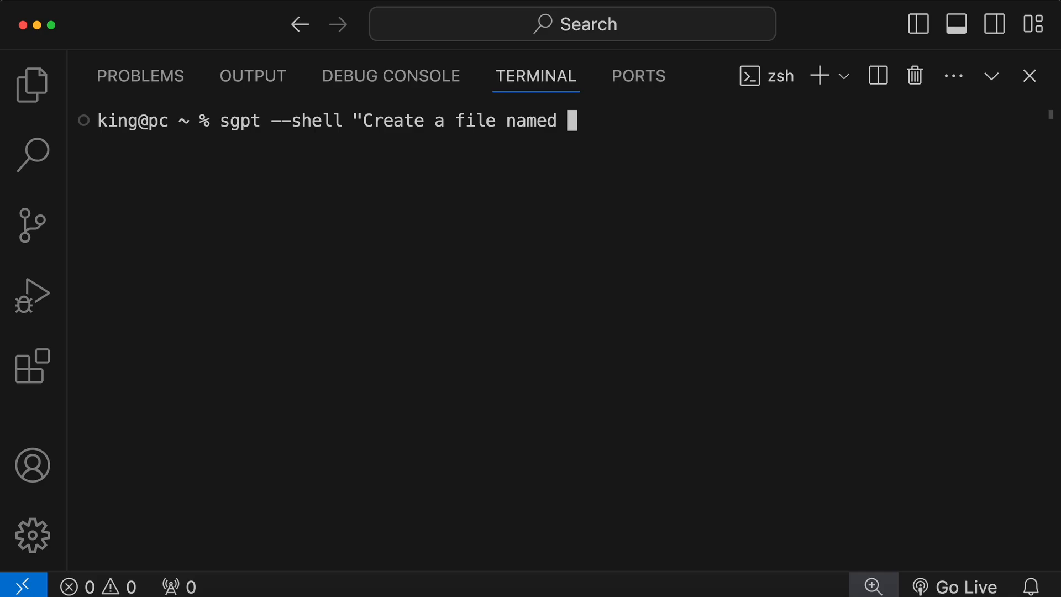
type("yo.")
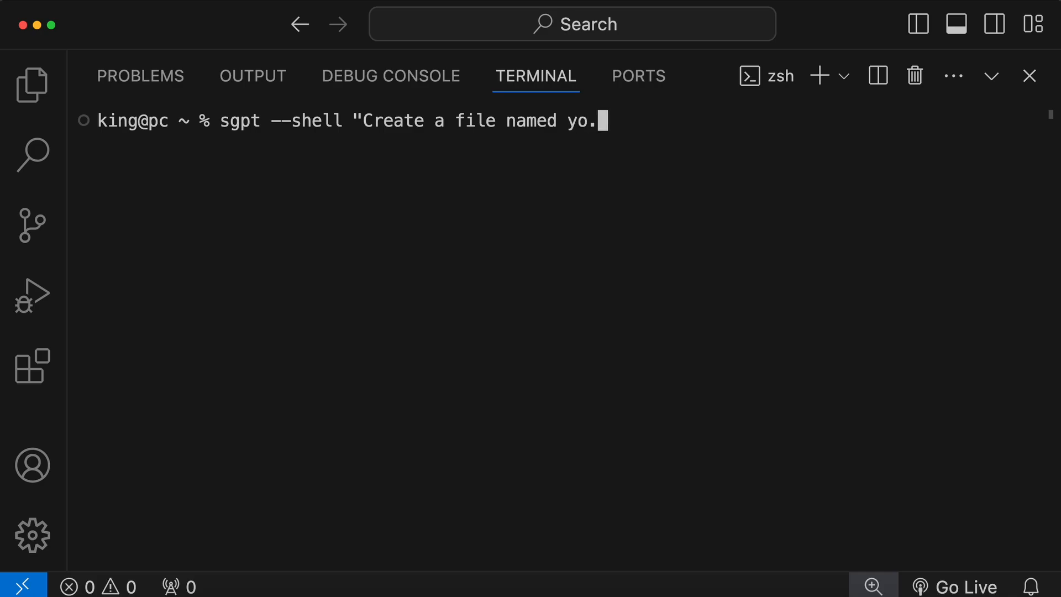
type("txt\"")
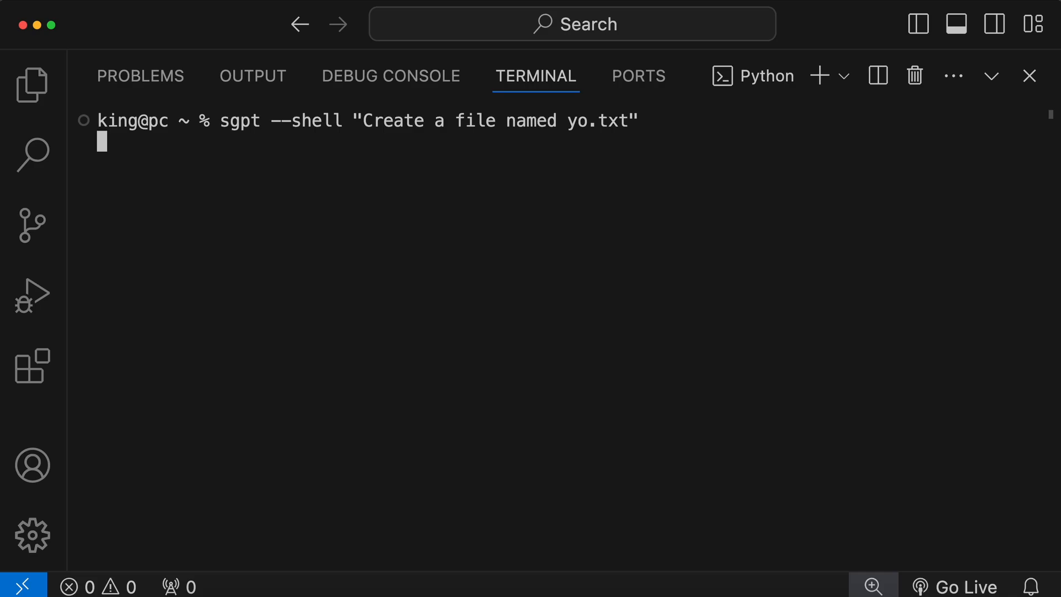
key("enter")
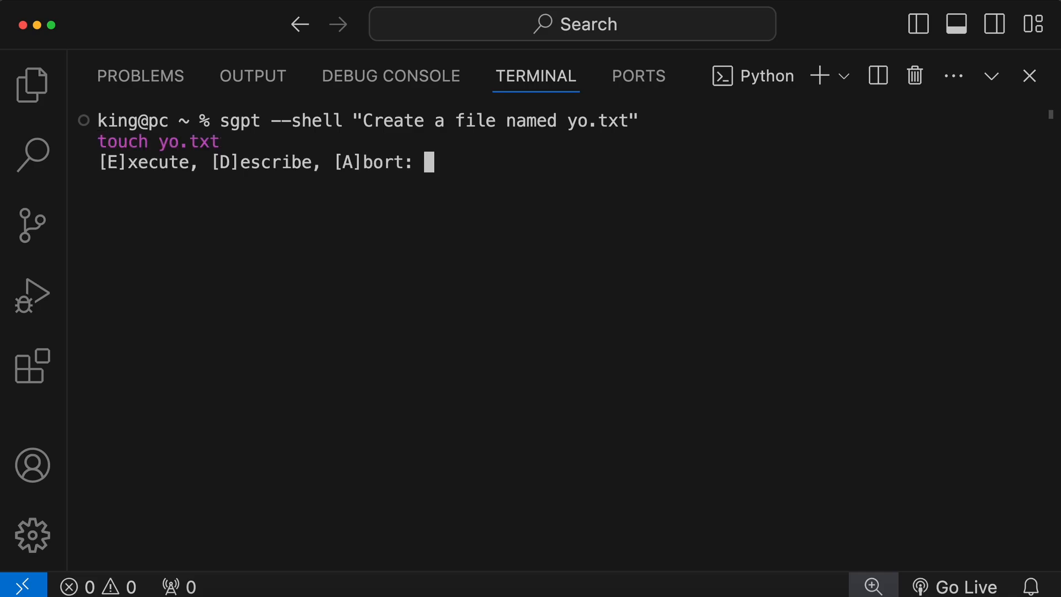
type("E")
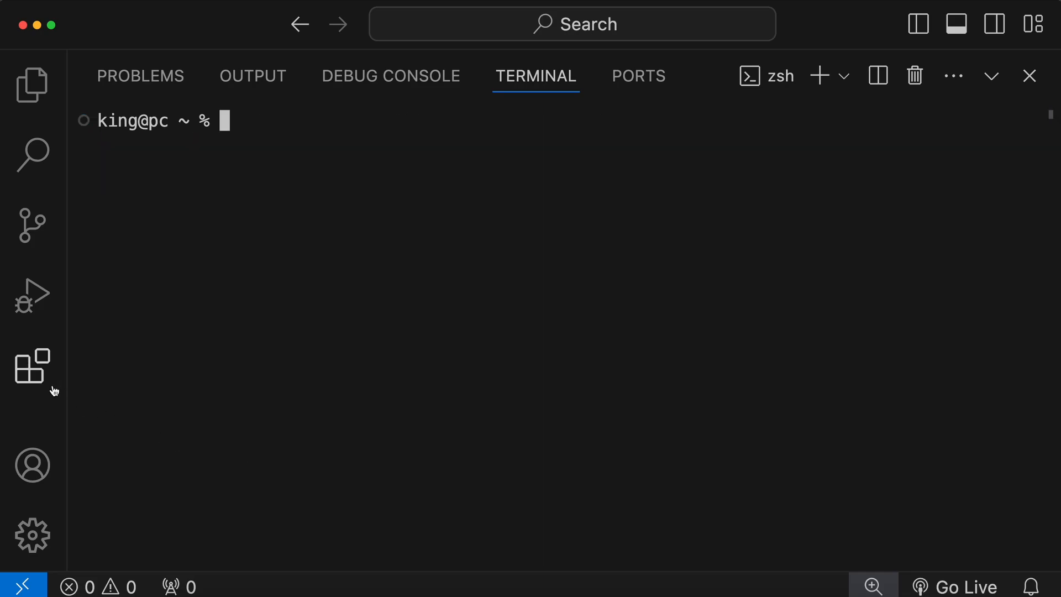
Install the Continue extension from the marketplace and bring up its chat panel.
left_click(32, 366)
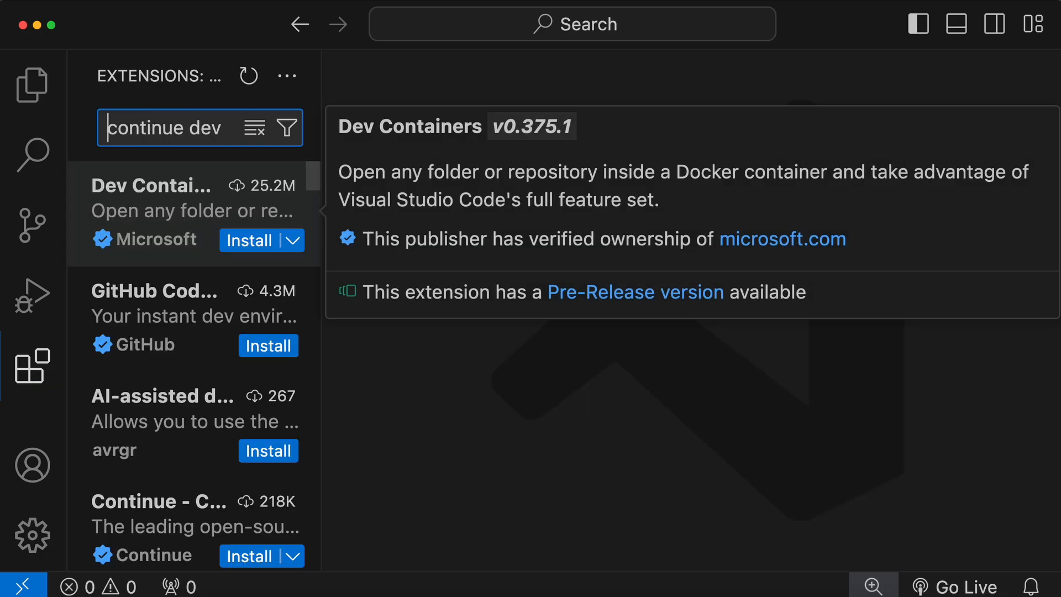
left_click(161, 513)
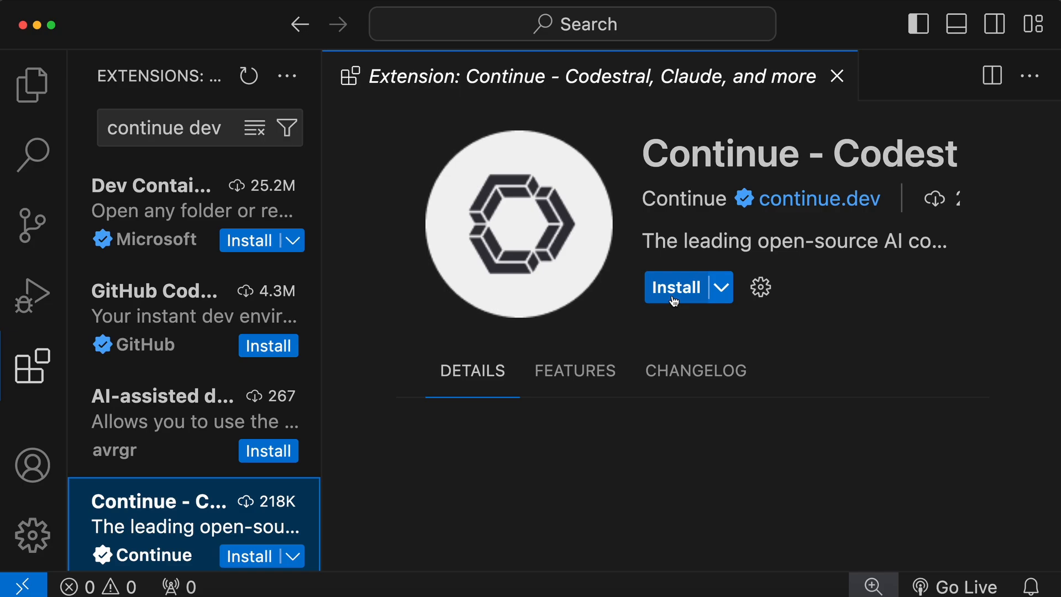
left_click(676, 287)
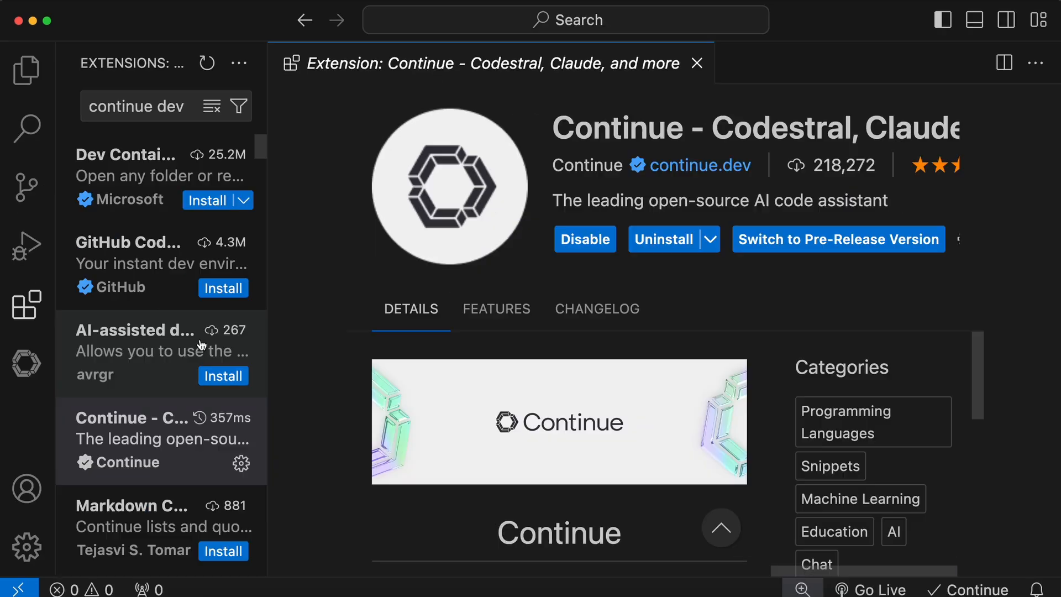
left_click(26, 364)
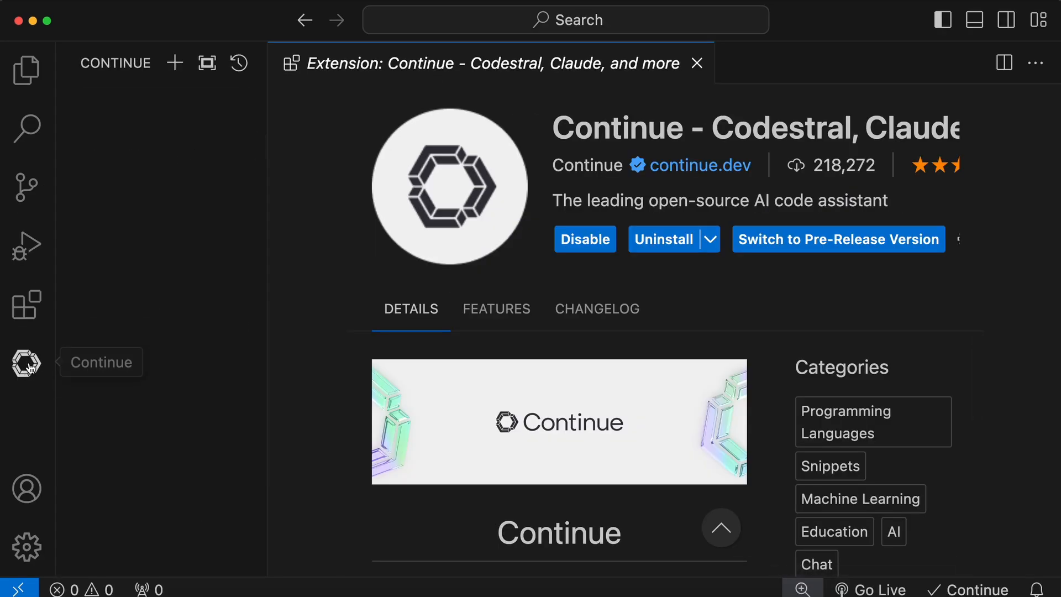
left_click(25, 362)
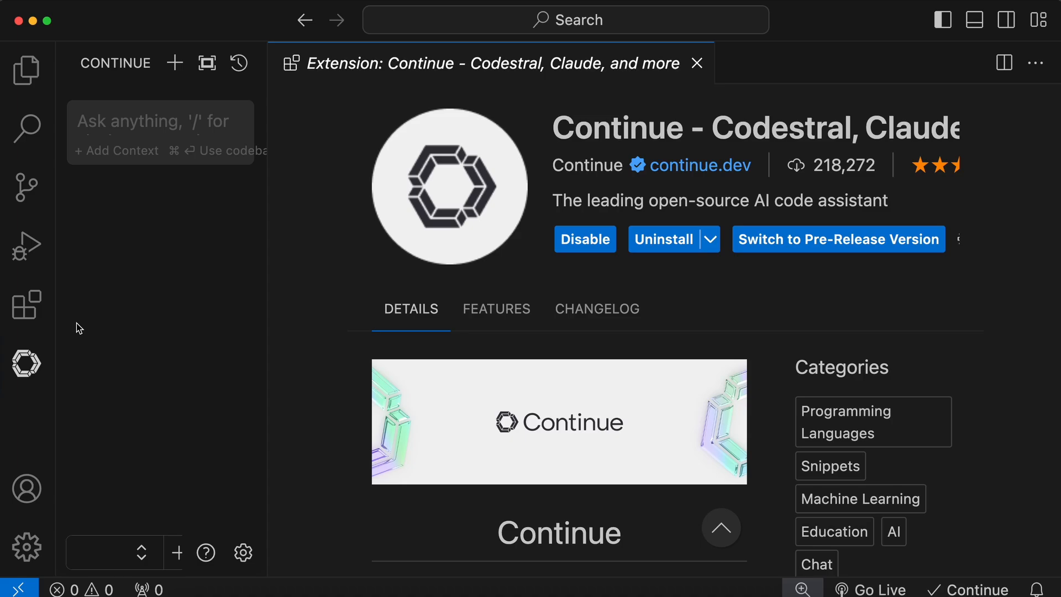
left_click(696, 63)
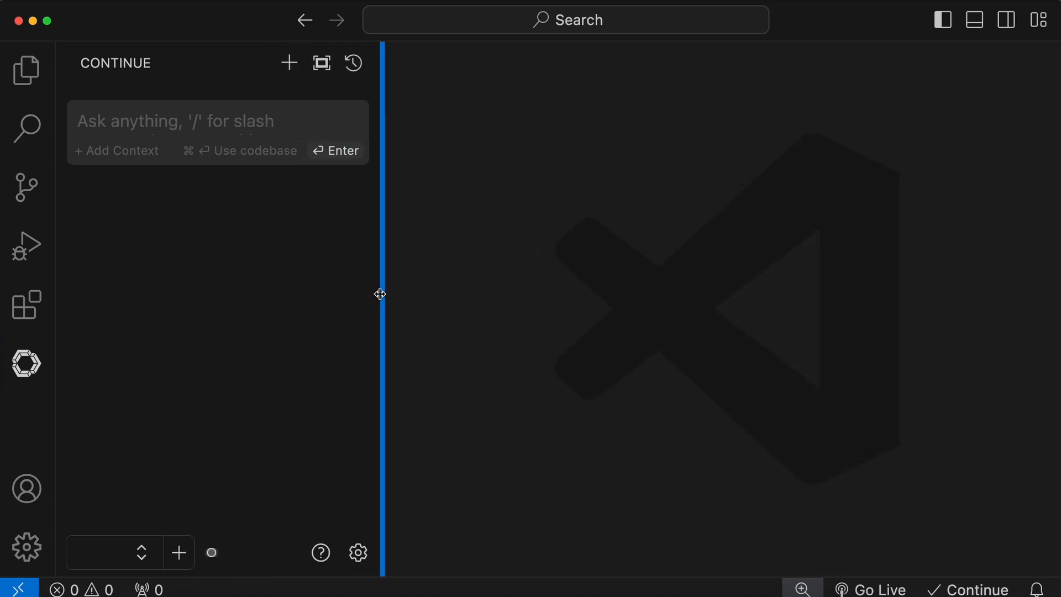
Add a chat model with OpenAI as provider, an API key, and the GPT-4o preset.
left_click(179, 553)
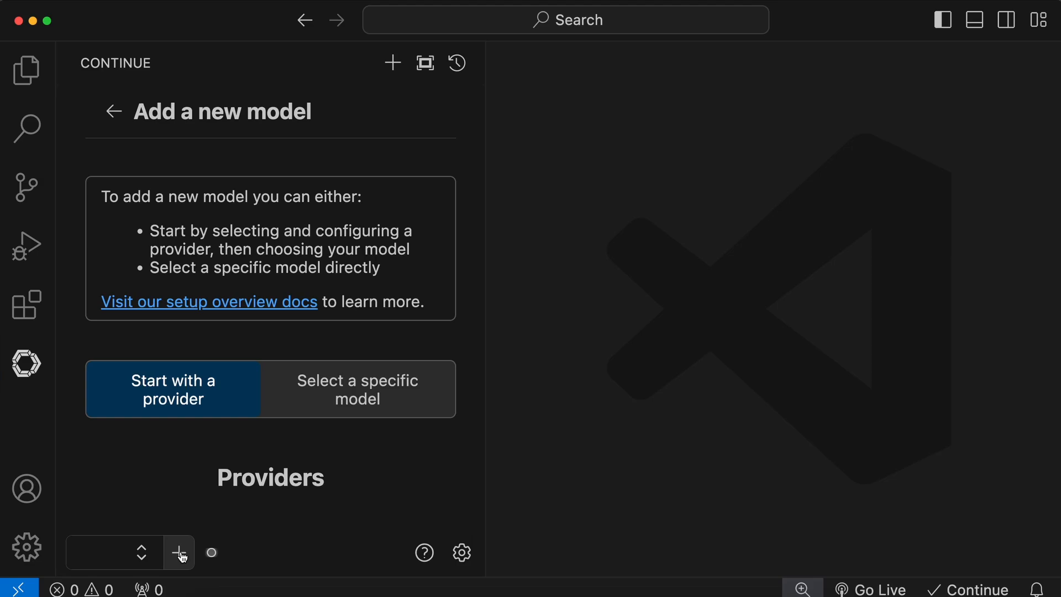
scroll("down", 3)
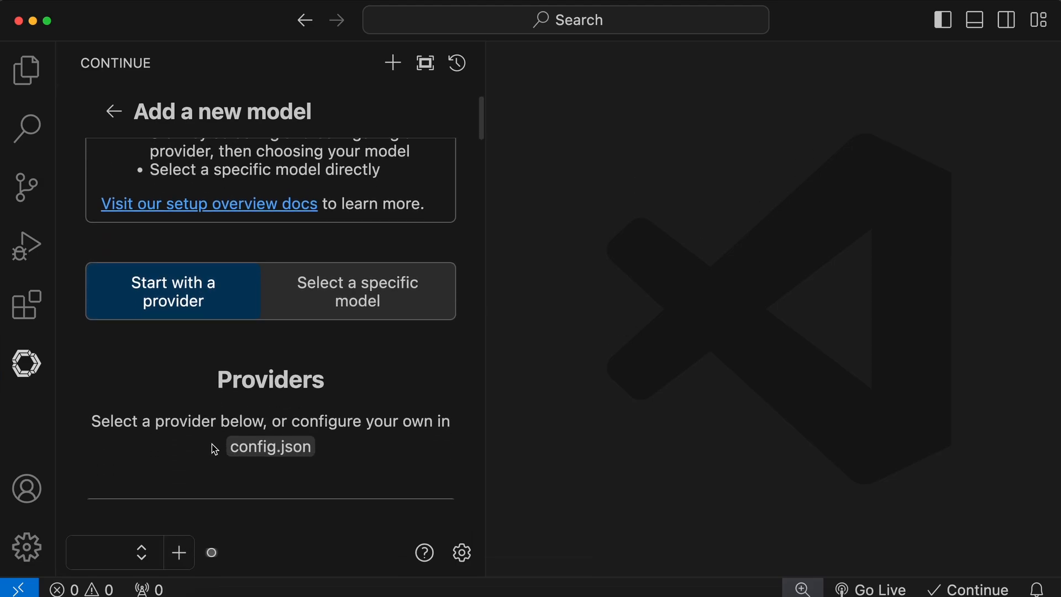
scroll("down", 3)
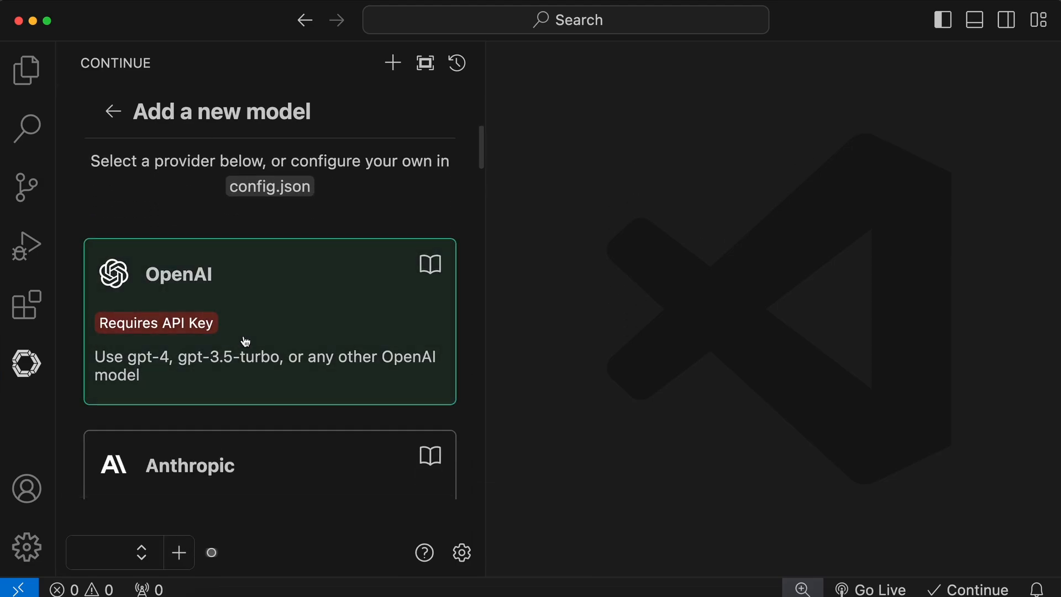
left_click(270, 321)
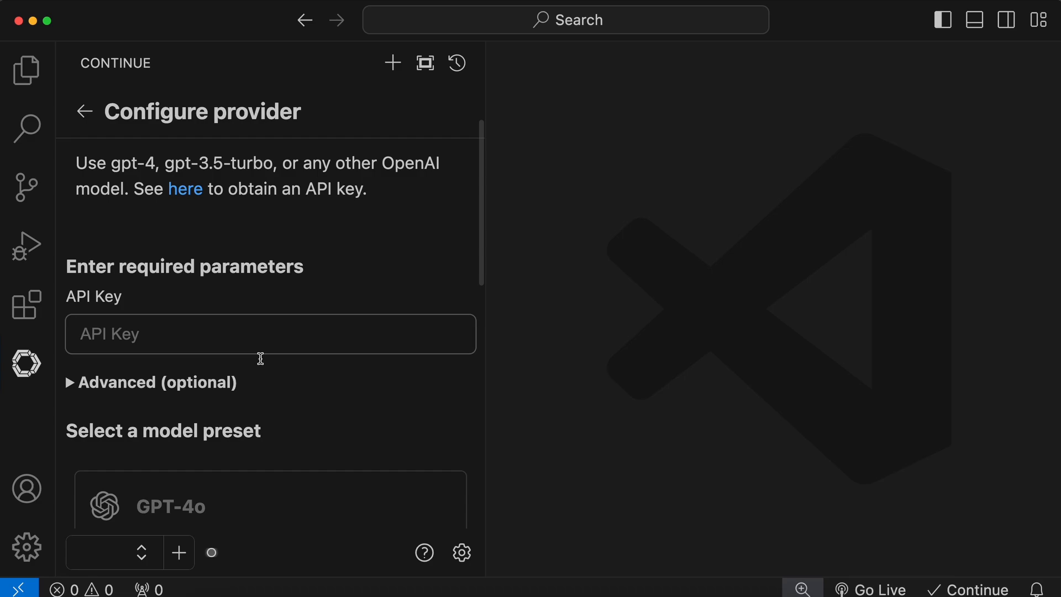
type("abcd")
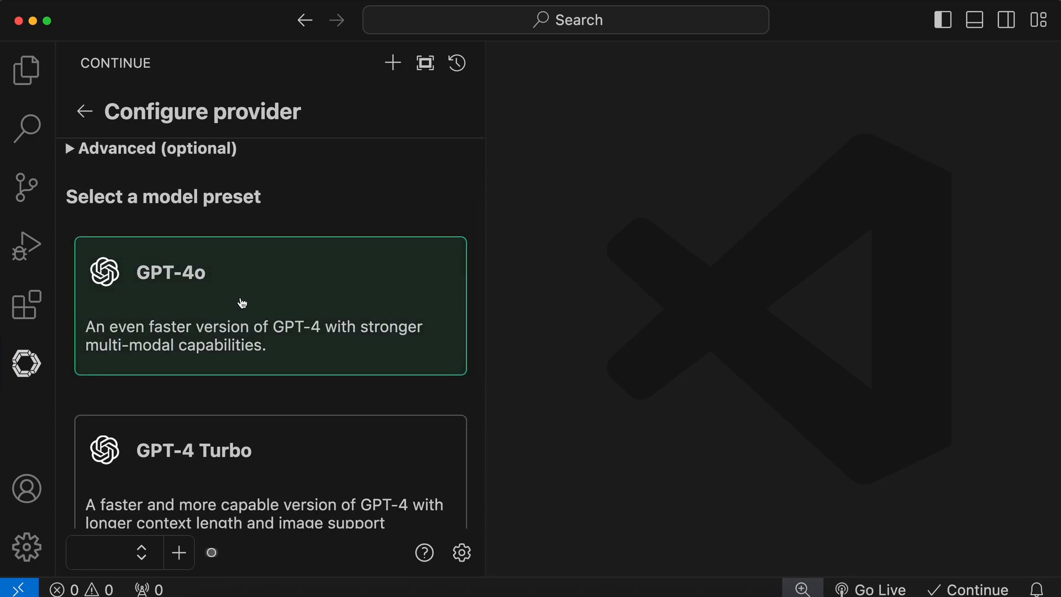
left_click(270, 305)
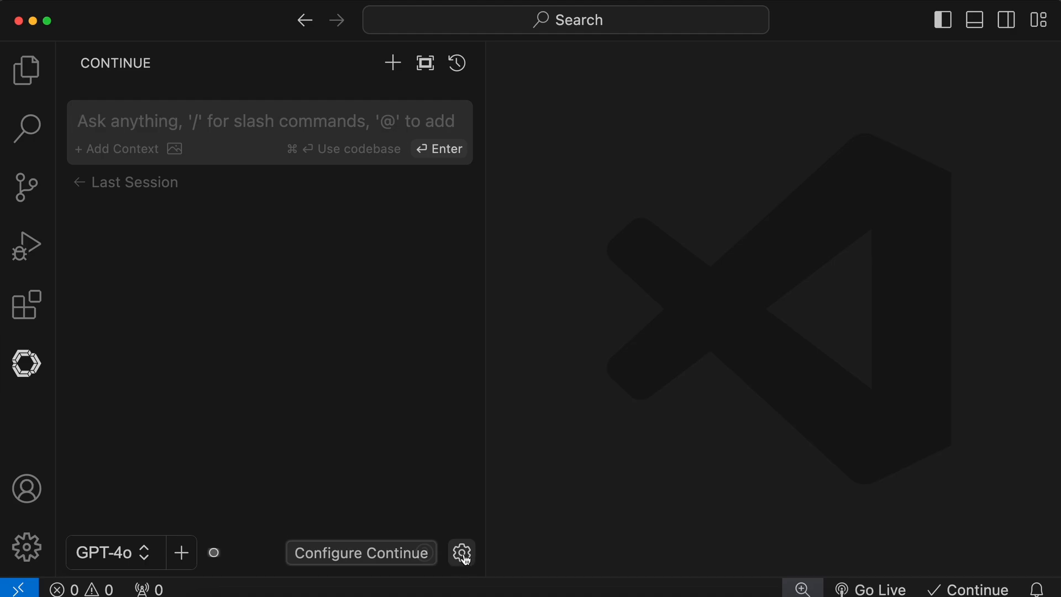
Edit Continue's config.json so the chat model is gpt-4o-mini titled GPT-4o-Mini.
left_click(462, 553)
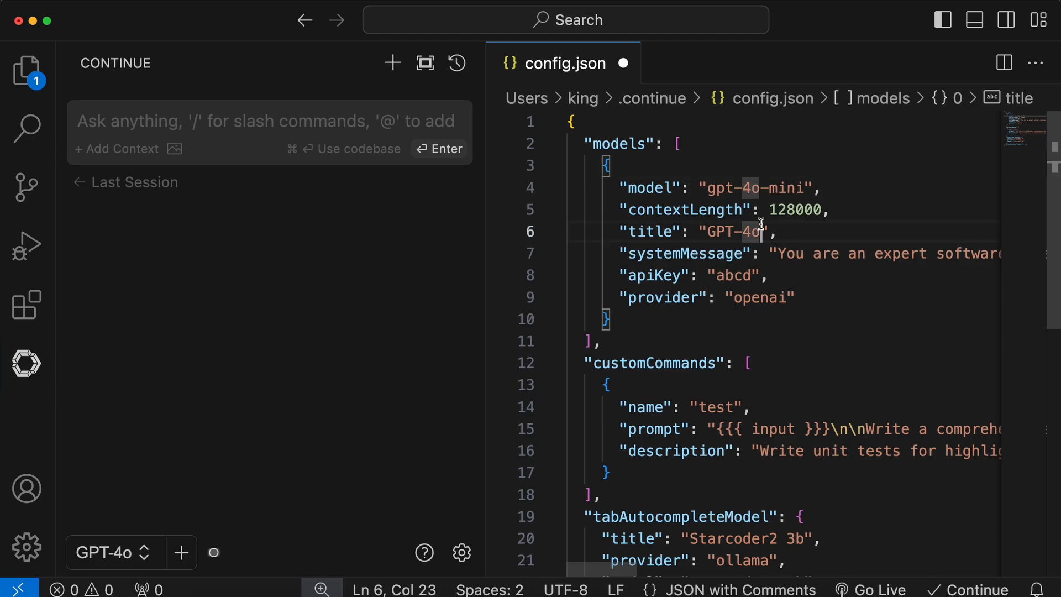
type("-")
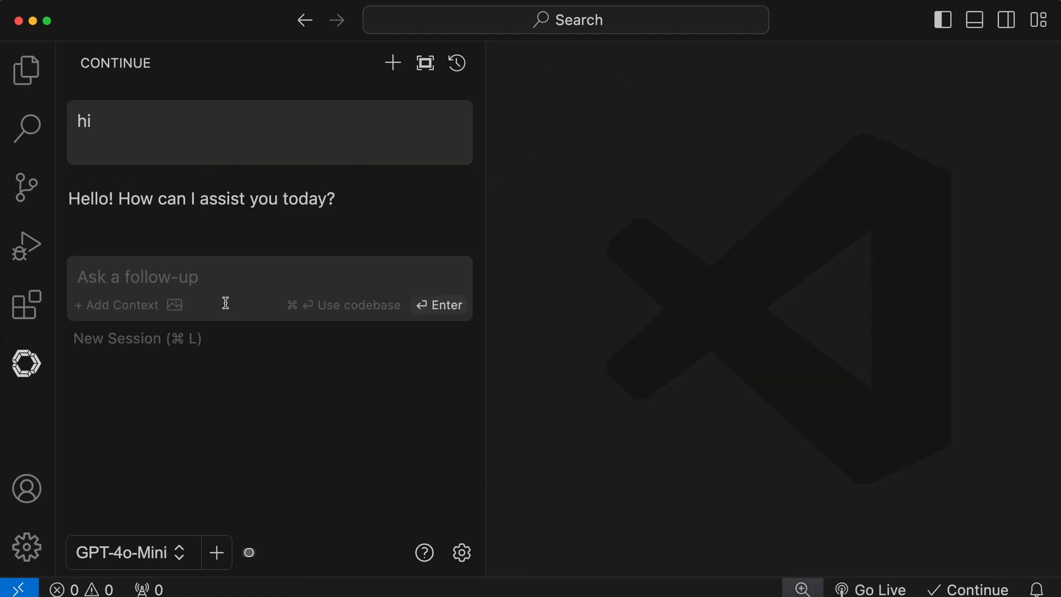
Ask GPT-4o-Mini 'Generate a python code for adding two number' and read its add_numbers reply.
type("Generate a python")
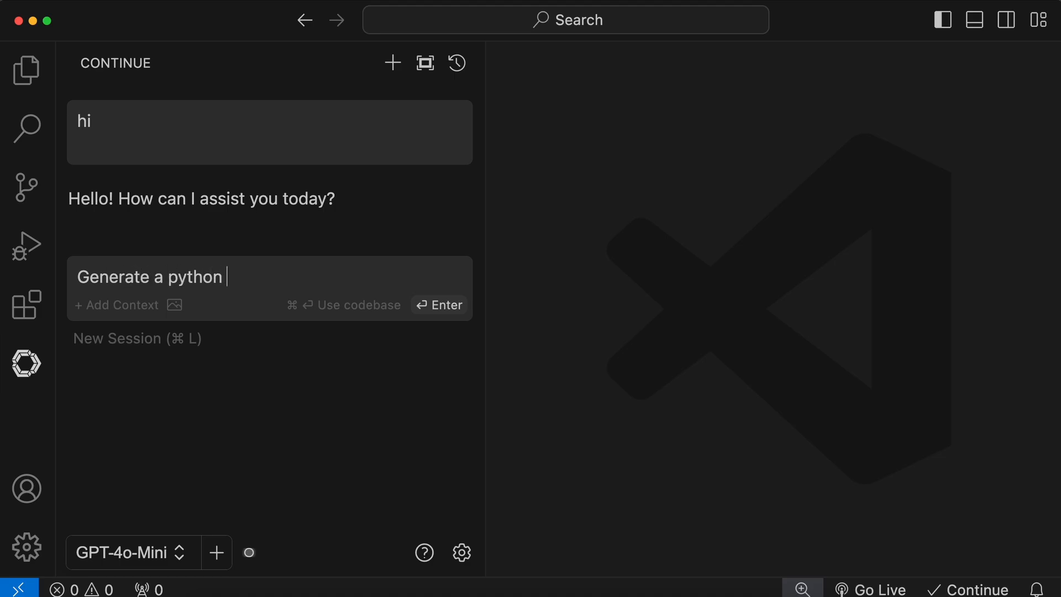
type("code for adding")
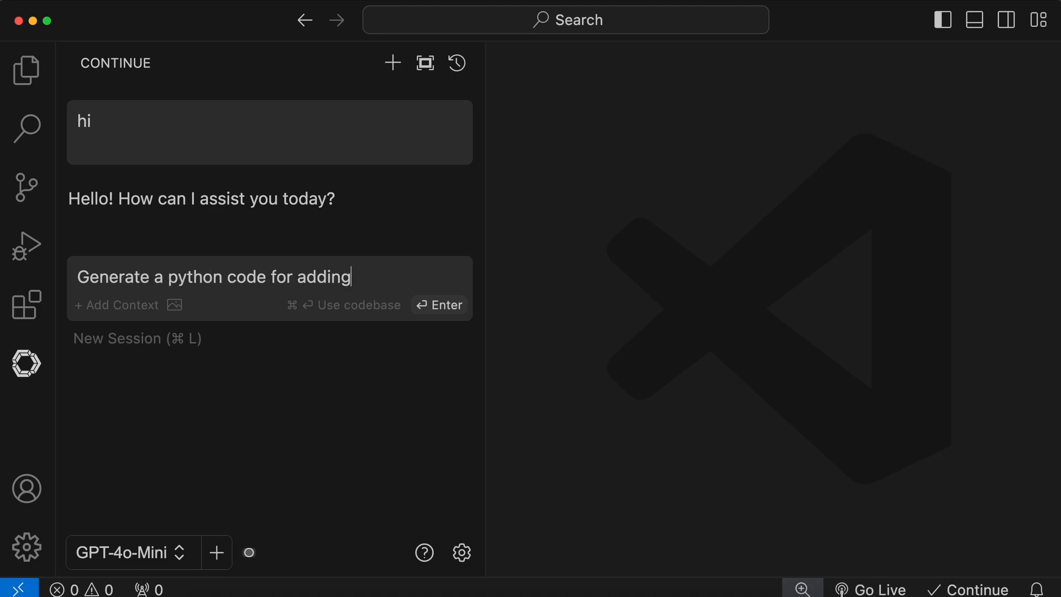
type("two number")
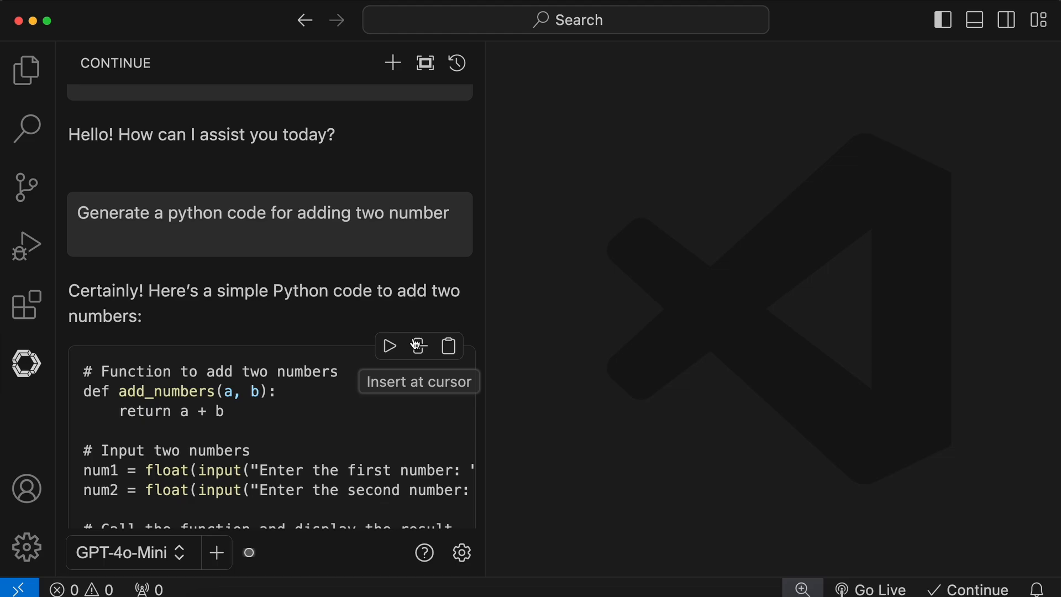
scroll("down", 3)
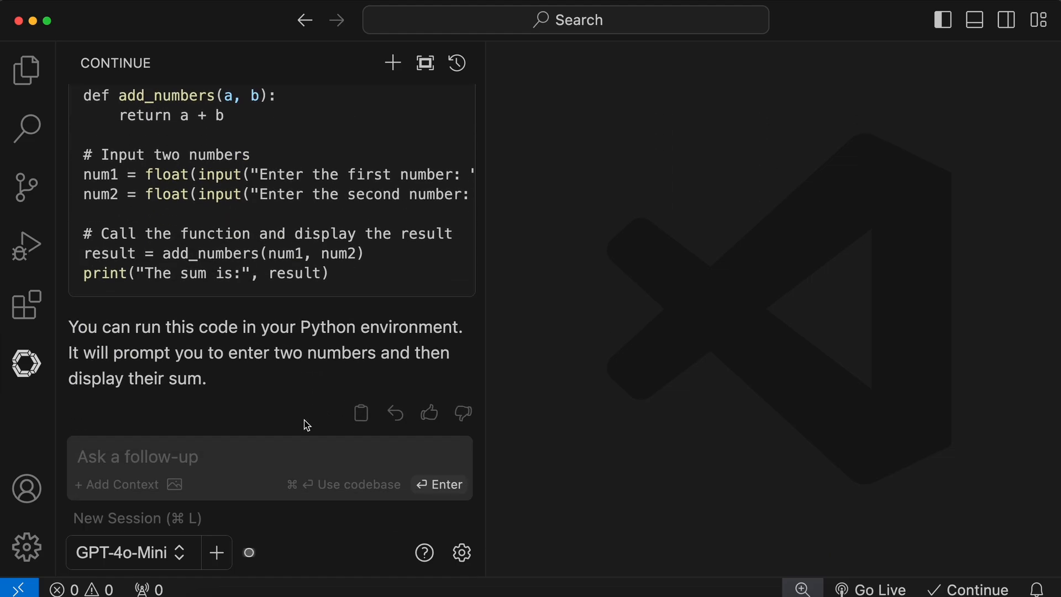
mouse_move(208, 457)
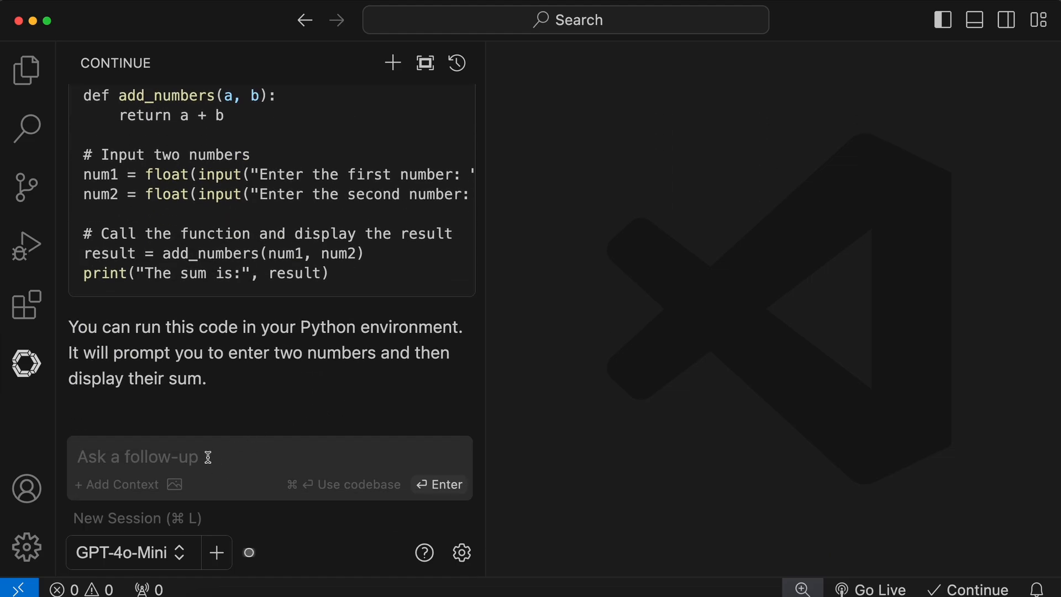
type("@")
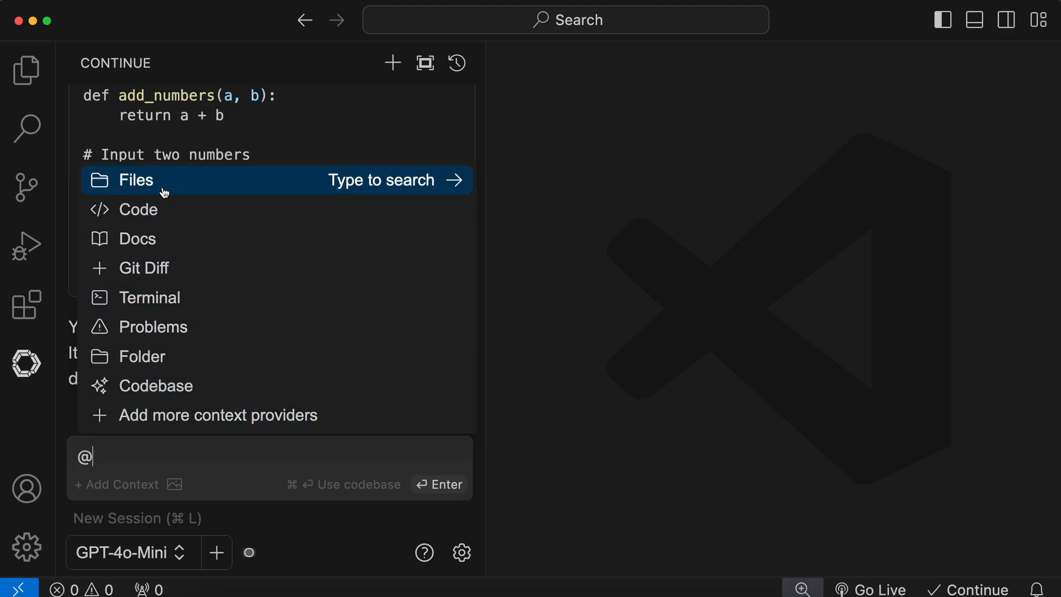
mouse_move(179, 357)
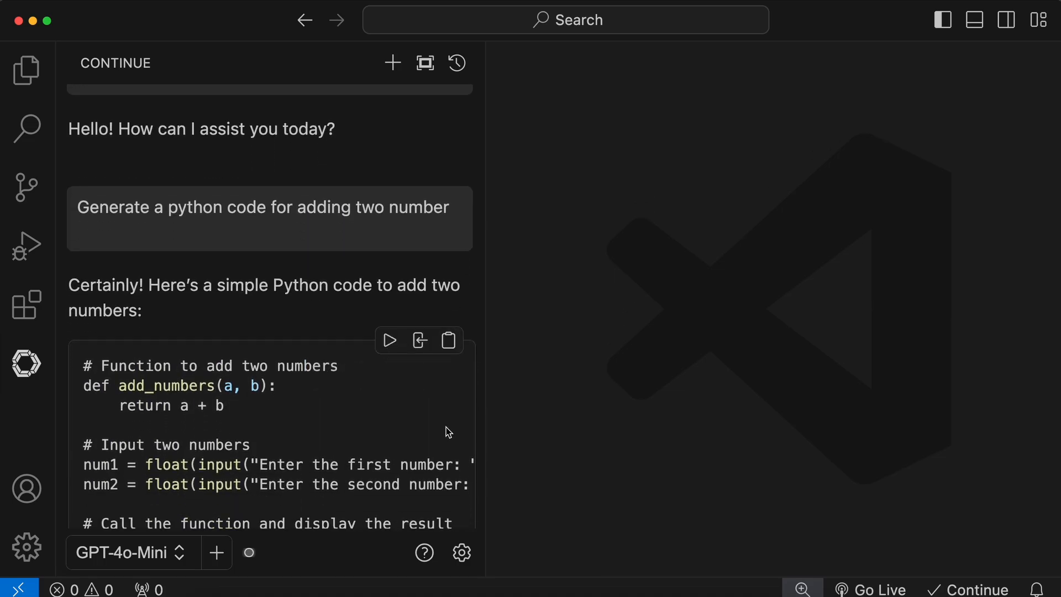
scroll("down", 3)
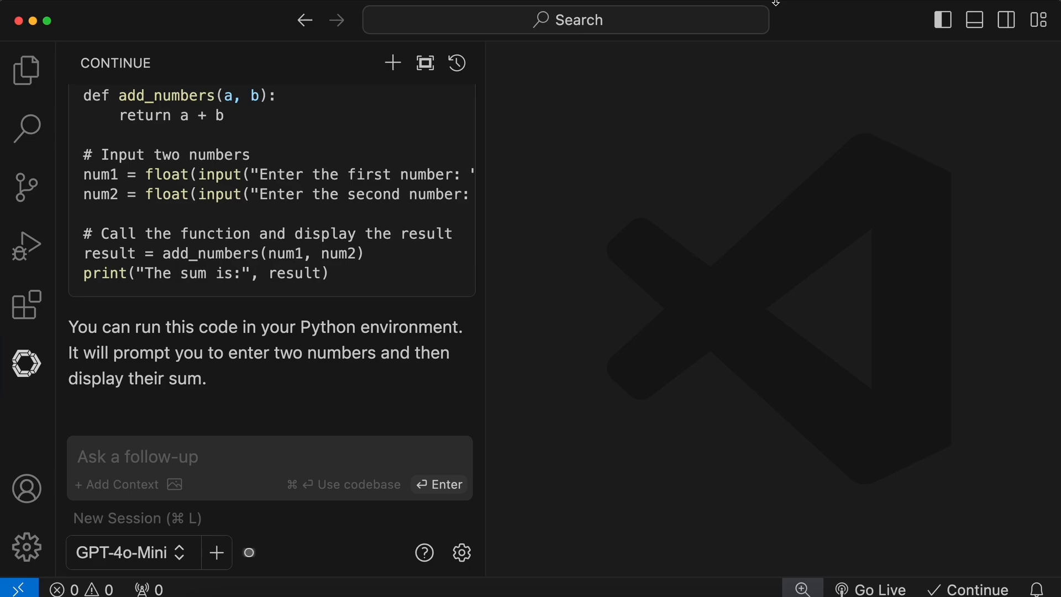
mouse_move(570, 257)
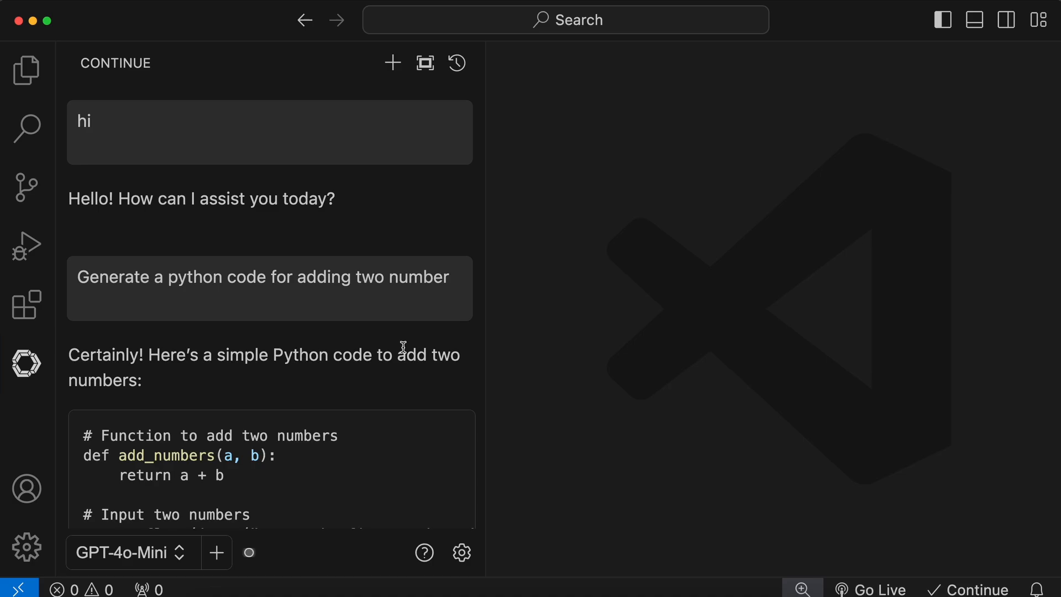
scroll("down", 3)
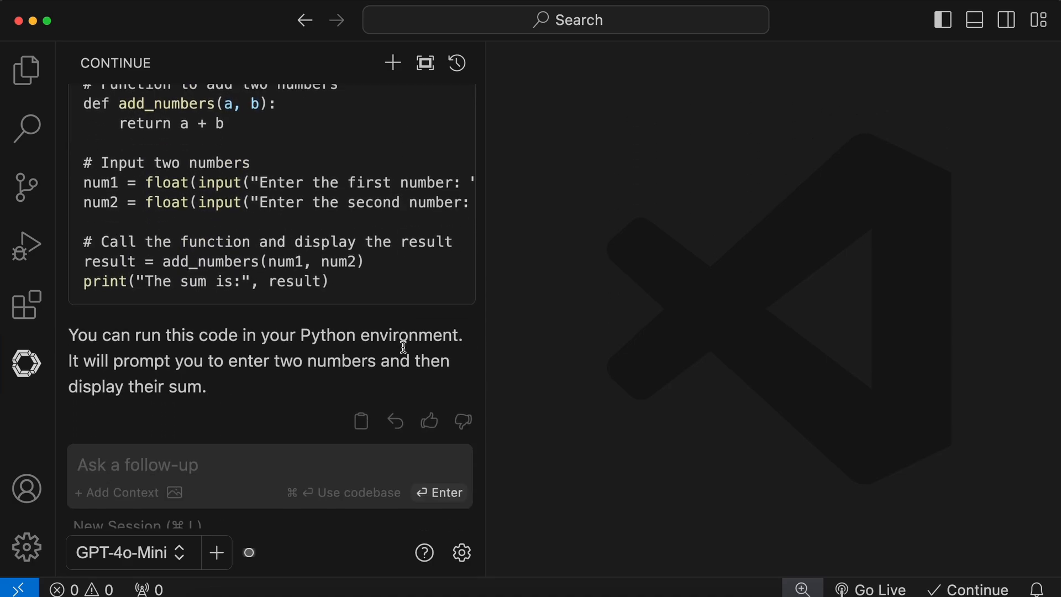
scroll("down", 3)
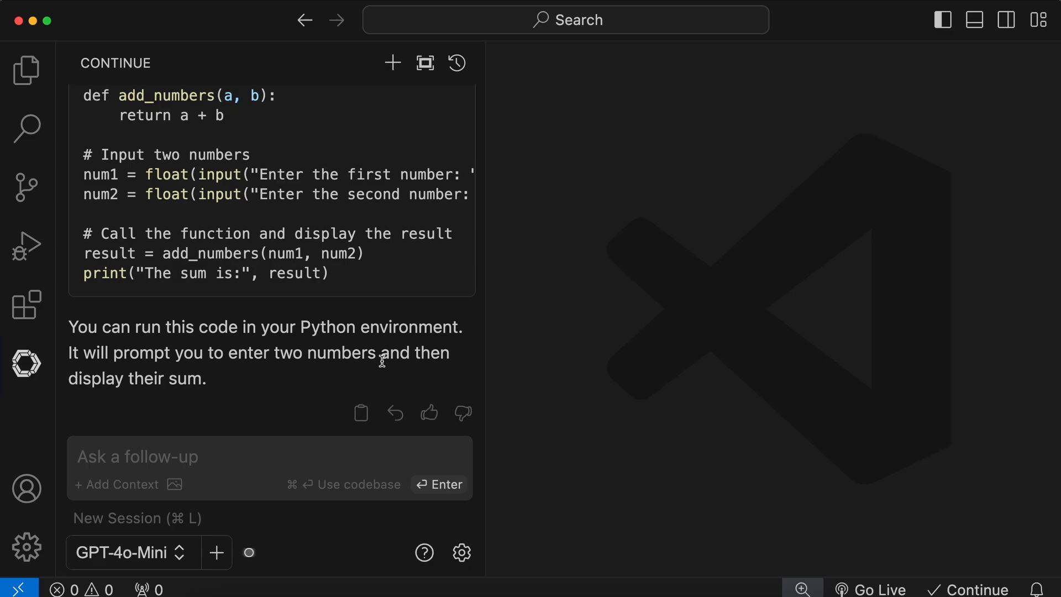
mouse_move(426, 376)
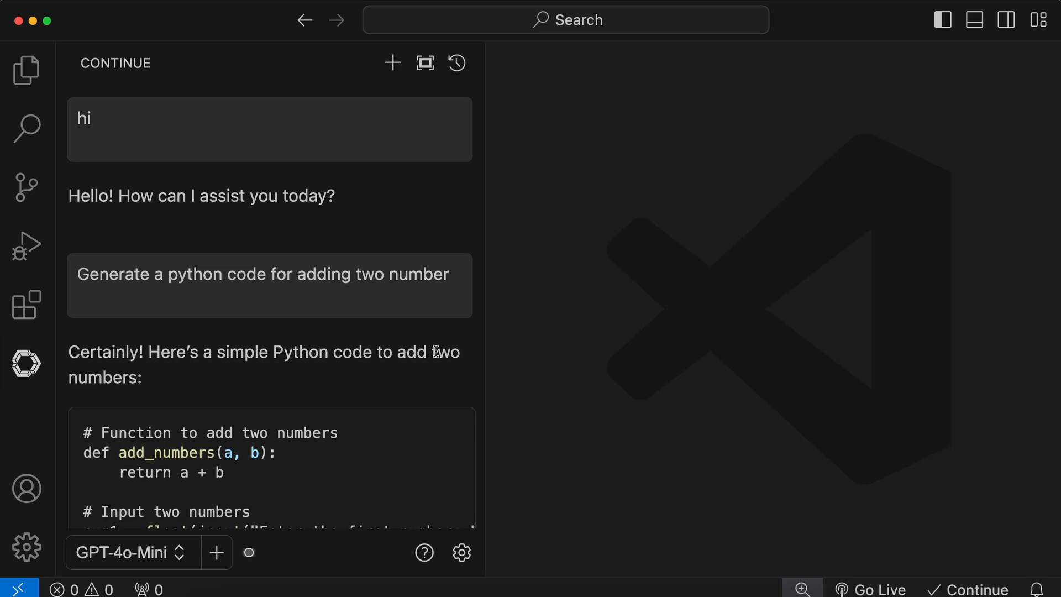
scroll("down", 3)
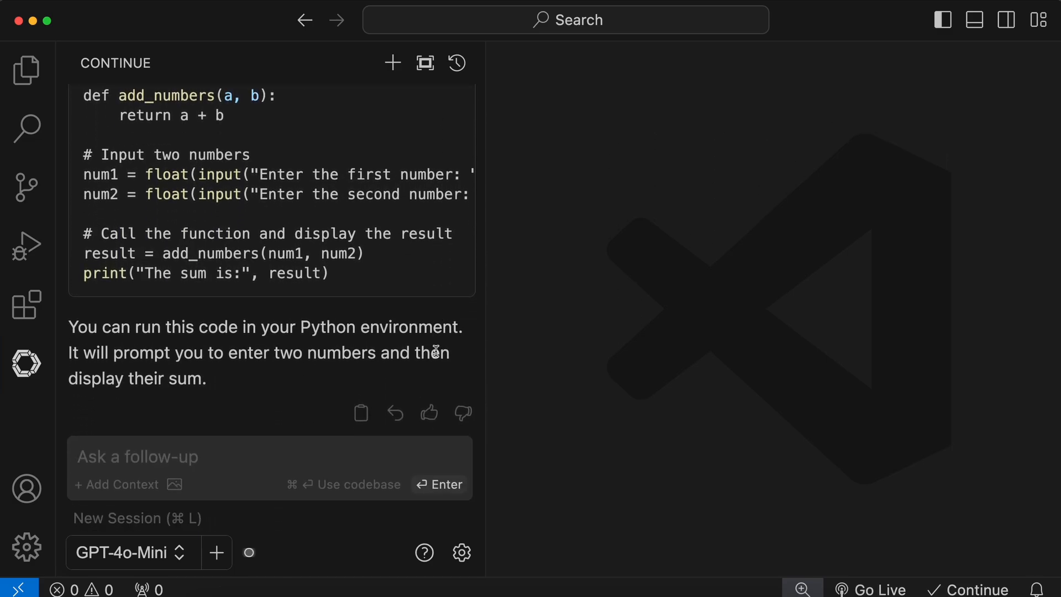
mouse_move(442, 347)
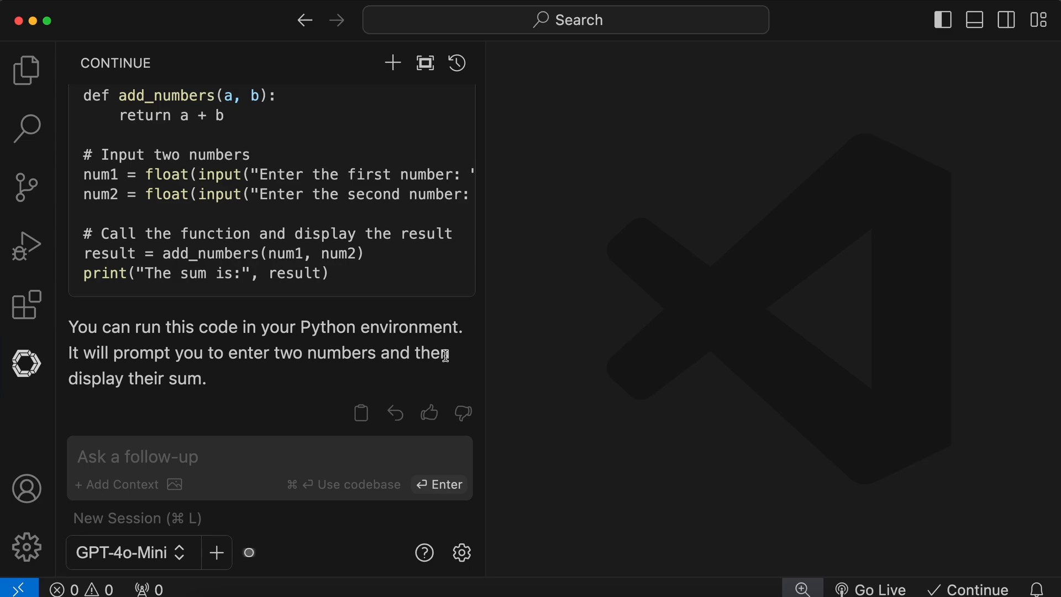
mouse_move(434, 344)
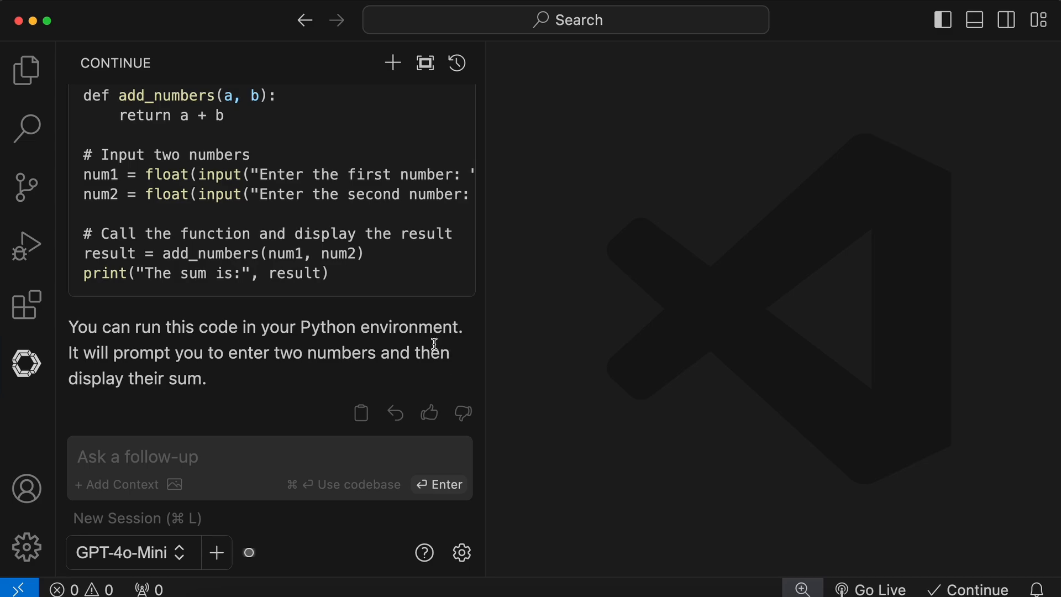
mouse_move(431, 350)
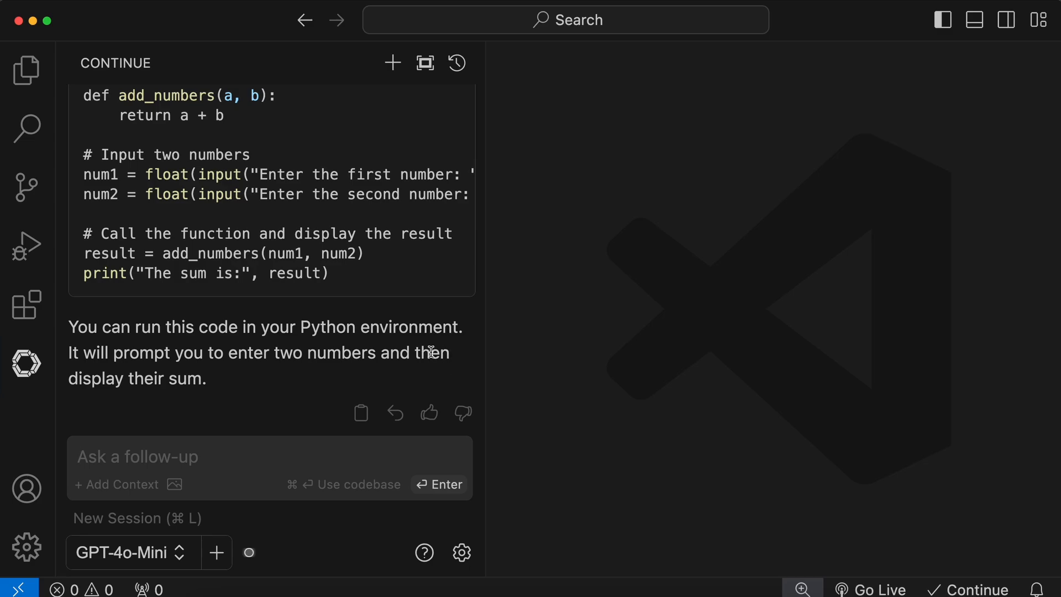
mouse_move(431, 341)
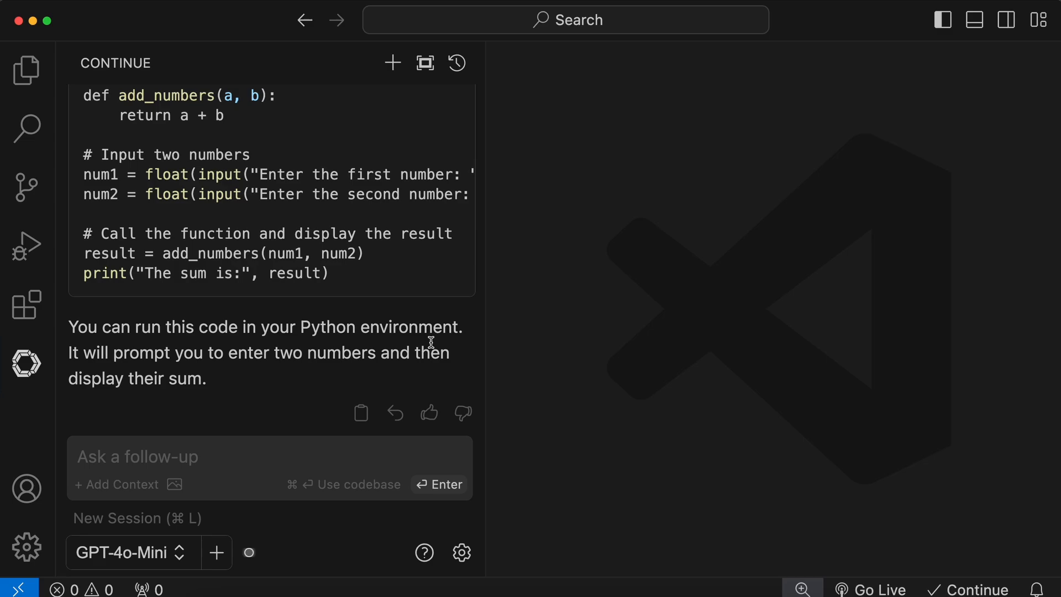
mouse_move(417, 340)
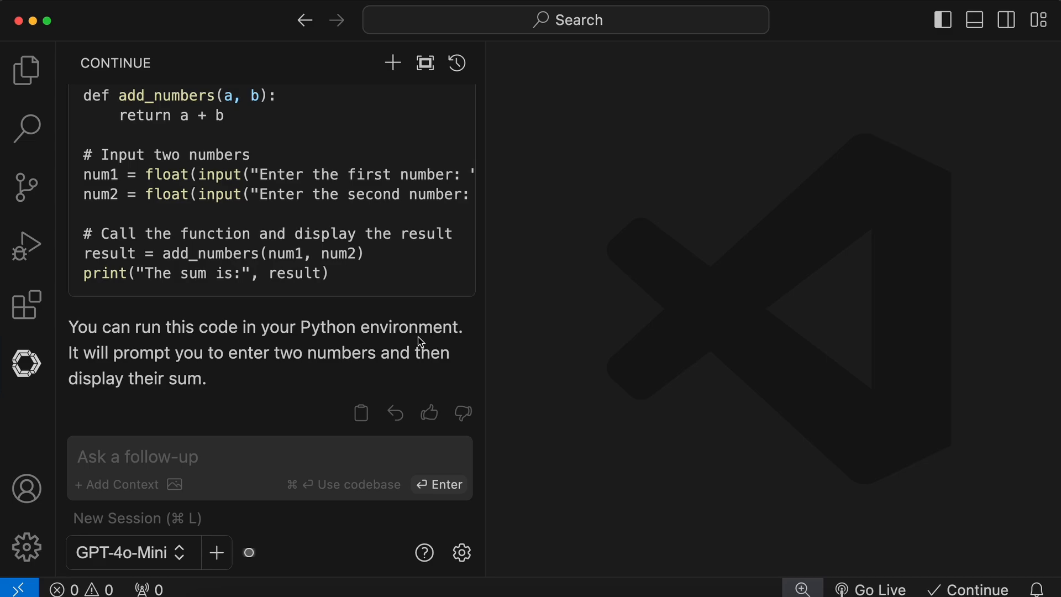
mouse_move(439, 346)
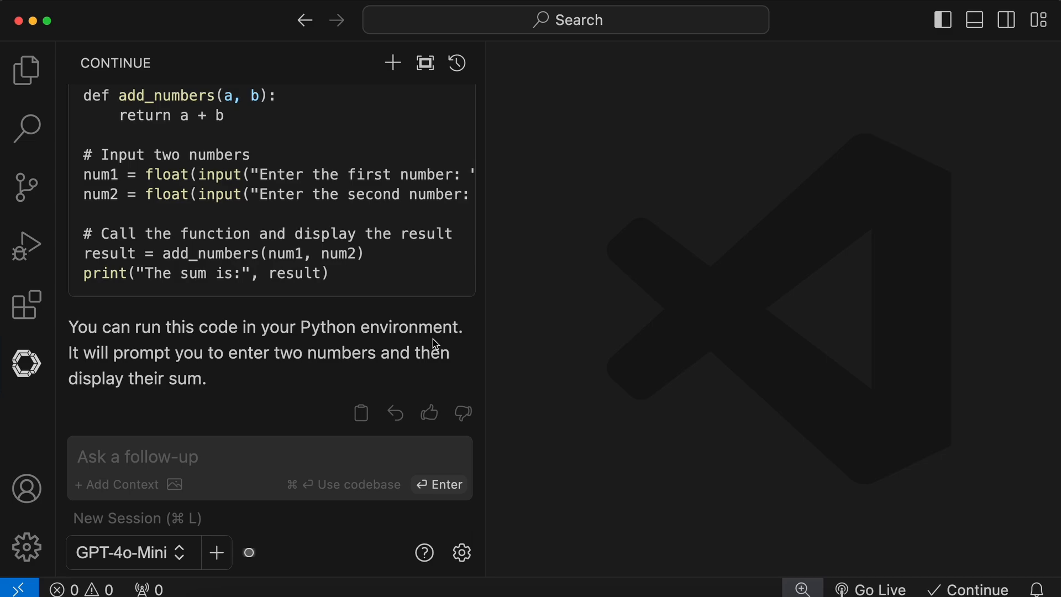
mouse_move(443, 324)
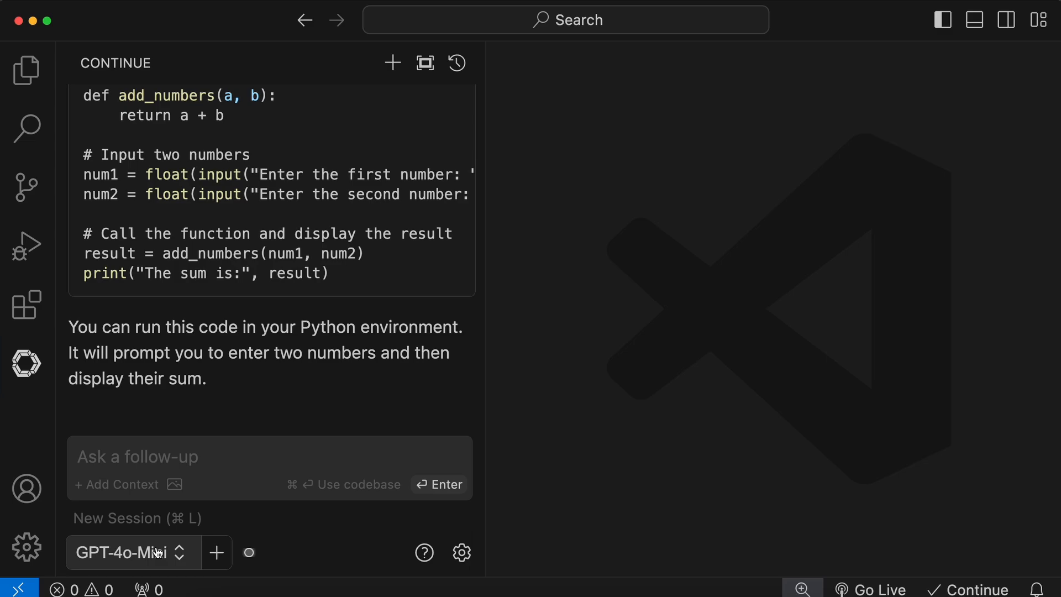
mouse_move(413, 439)
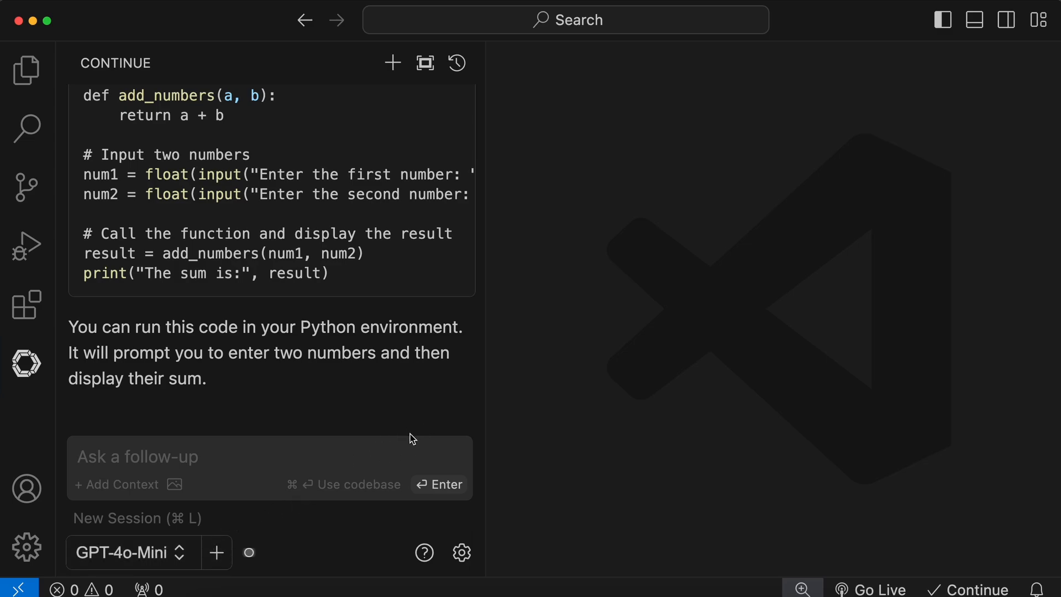
mouse_move(718, 162)
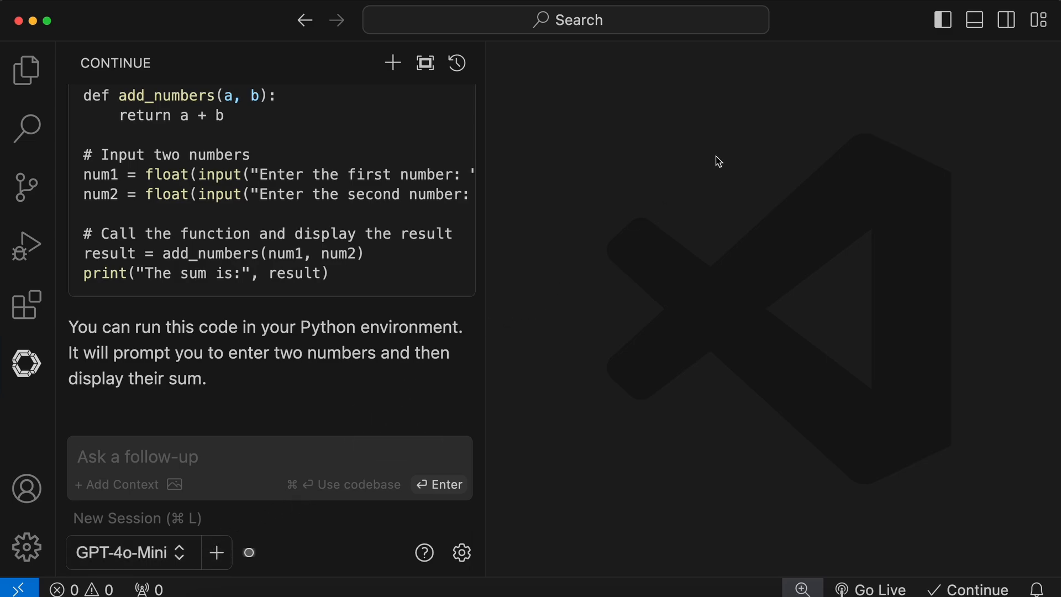
mouse_move(682, 166)
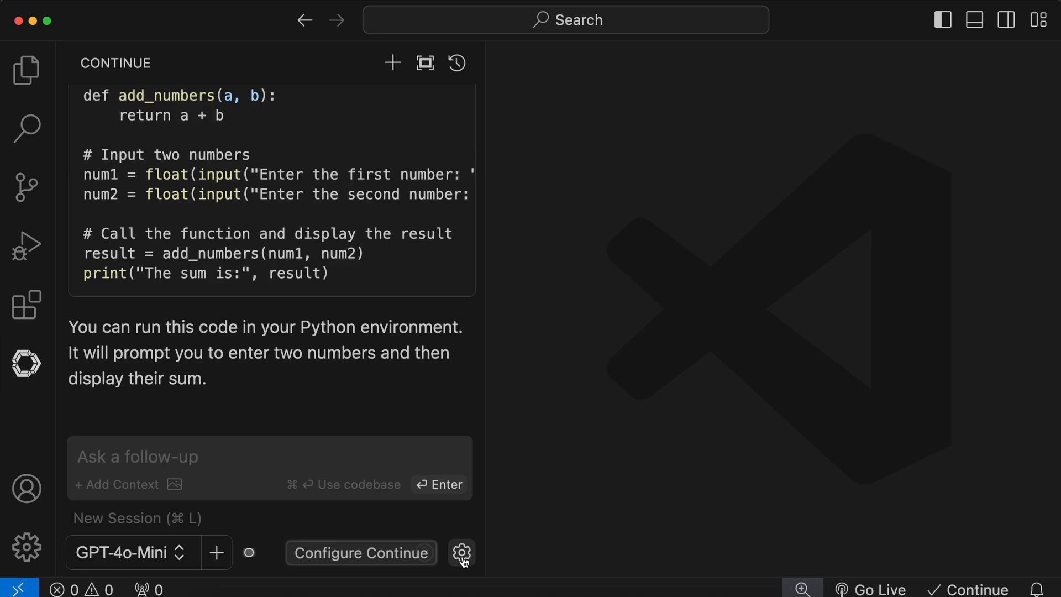
mouse_move(463, 559)
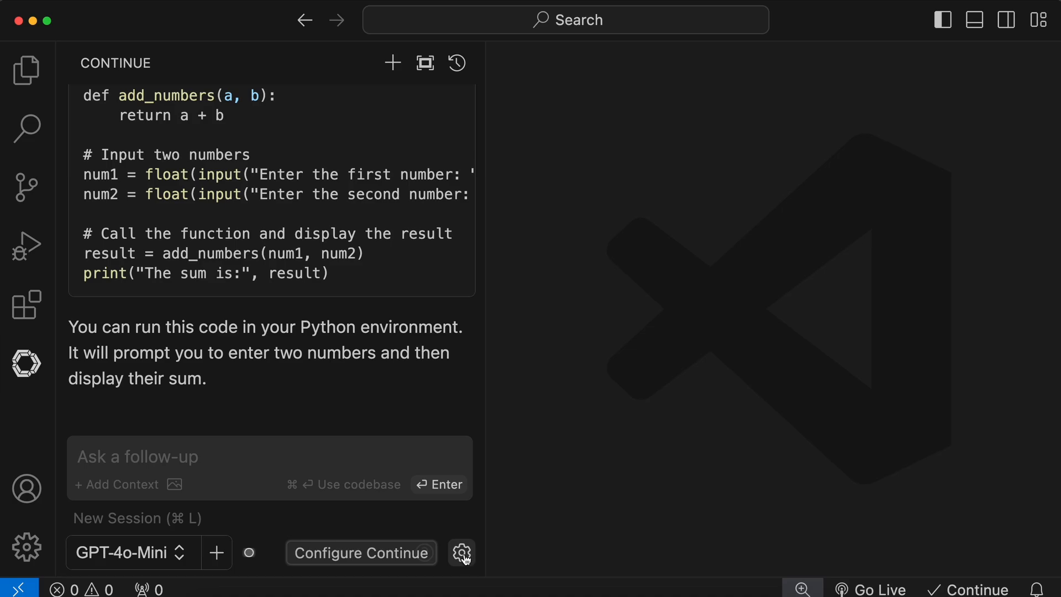
Under tabAutocompleteModel set provider openai with an API key, model gpt-4o-mini and title GPT-4o-mini.
double_click(742, 267)
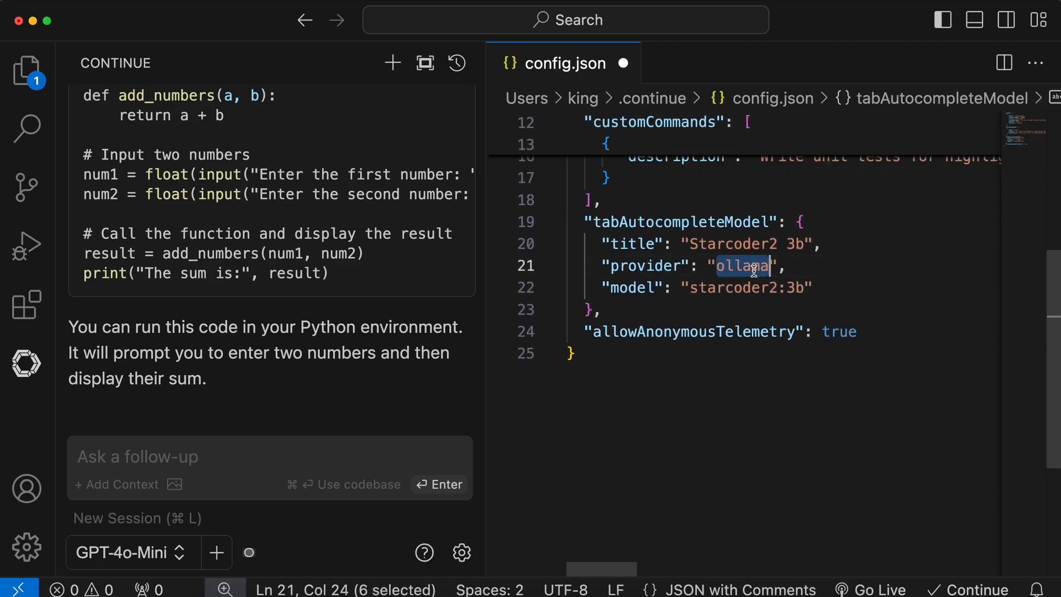
type("openai")
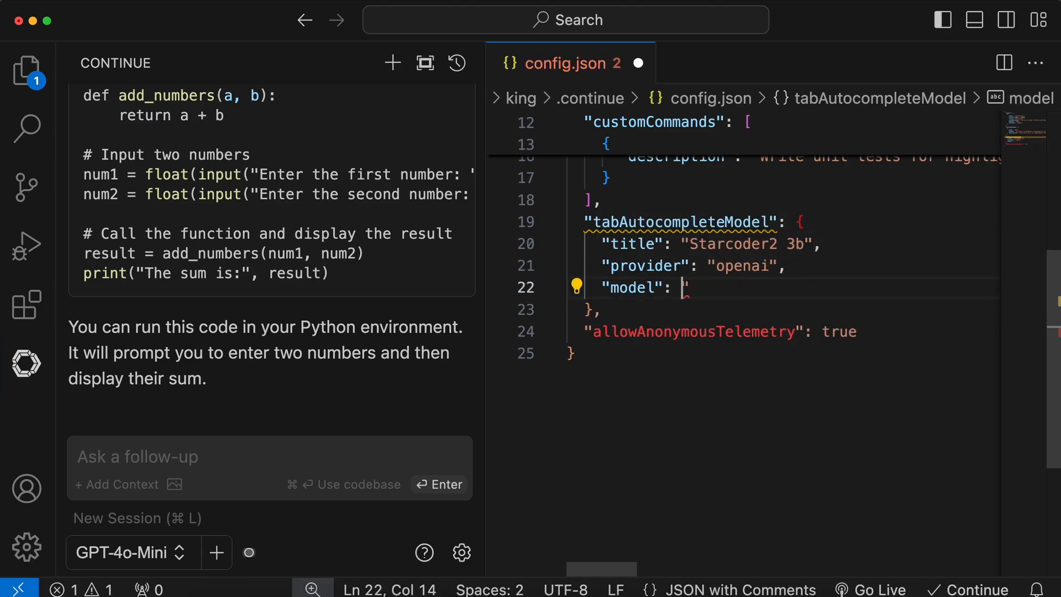
type("GPT-\"")
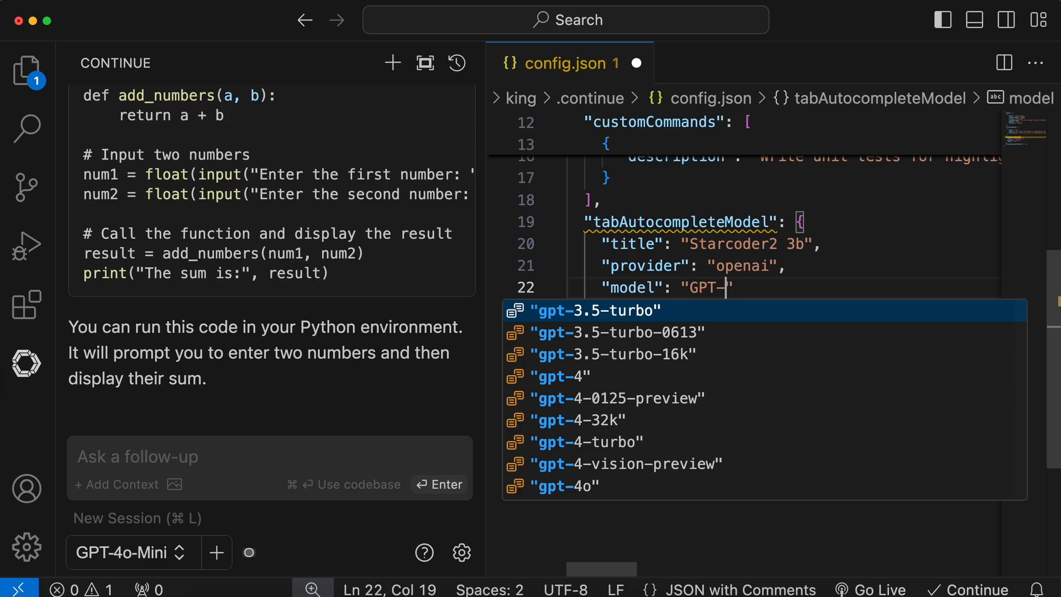
type("4o")
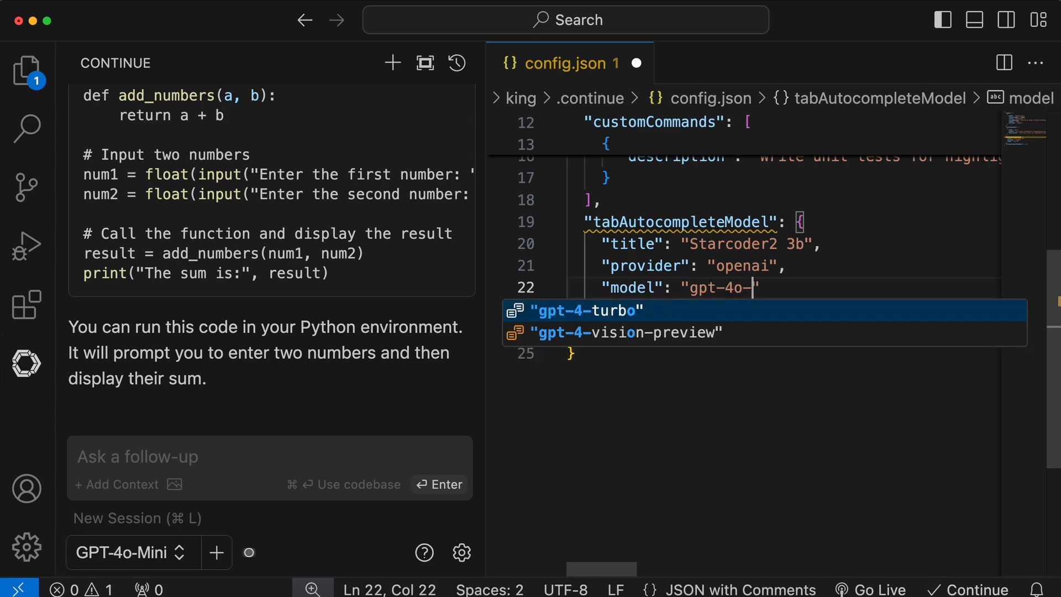
type("mini")
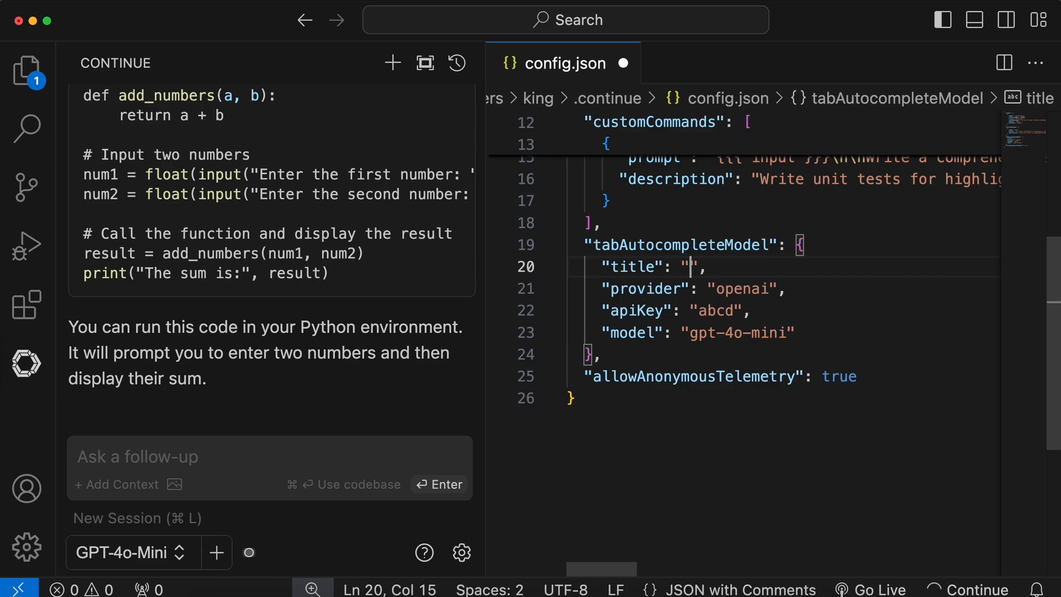
type("GPT-")
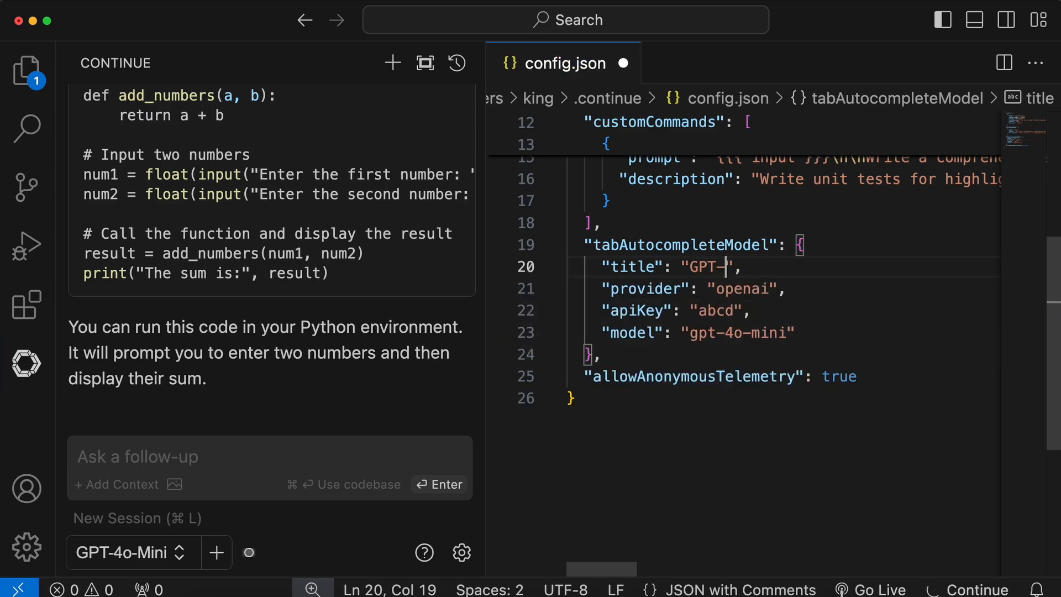
type("4o-mini")
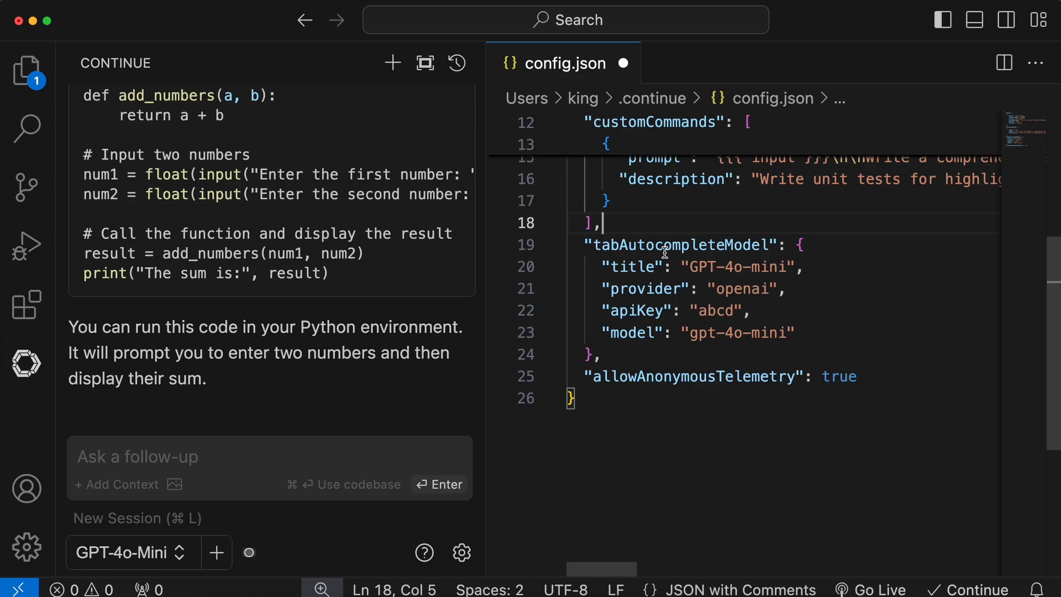
mouse_move(671, 290)
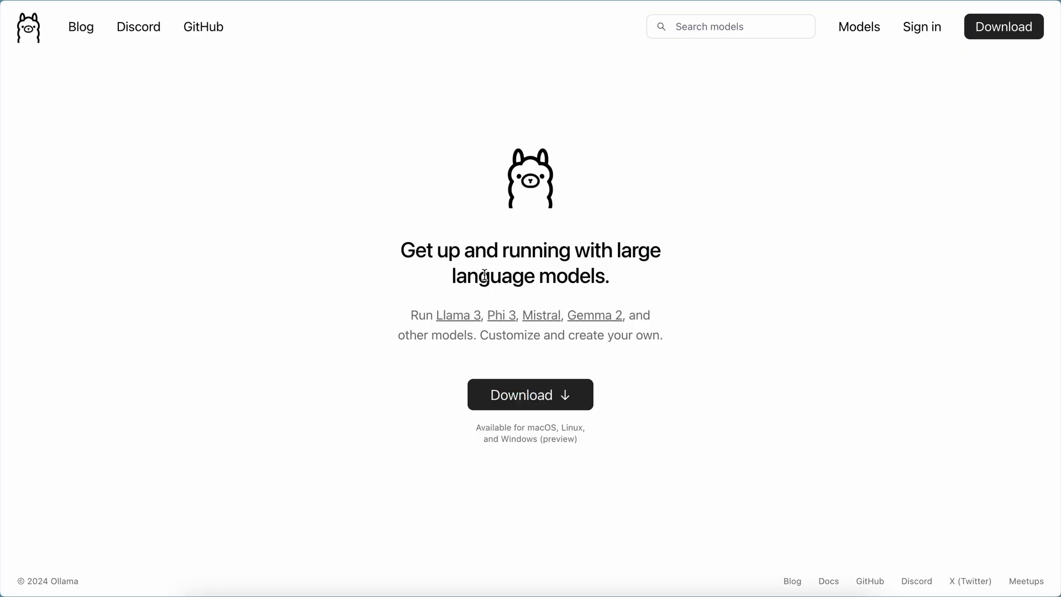
mouse_move(623, 364)
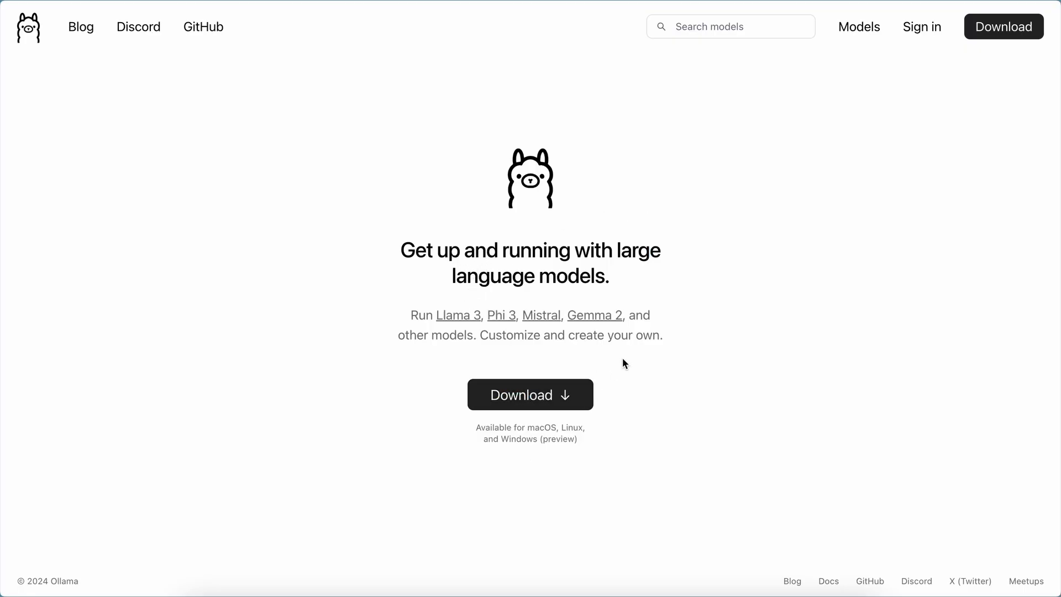
Visit Ollama's download page, then bring up the Models library listing.
left_click(530, 394)
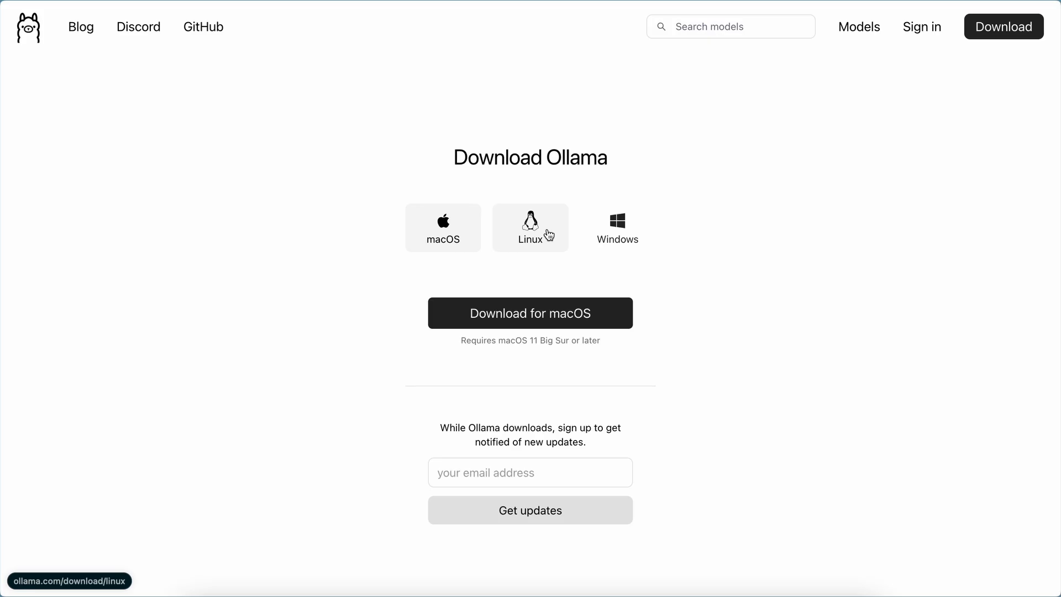
left_click(529, 228)
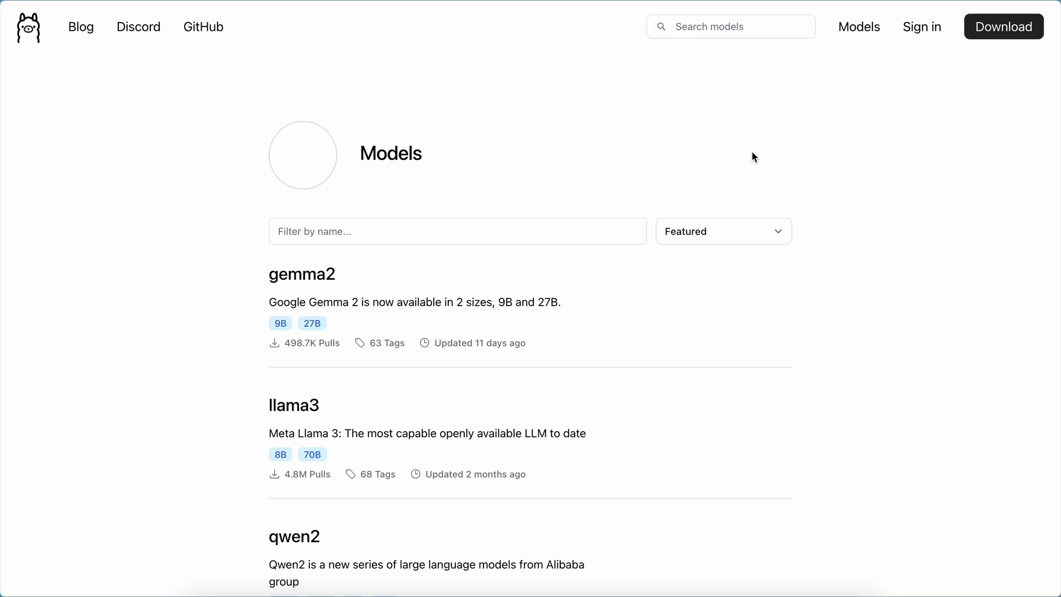
Find qwen2 in the model library and select its 1.5b size variant.
scroll("down", 3)
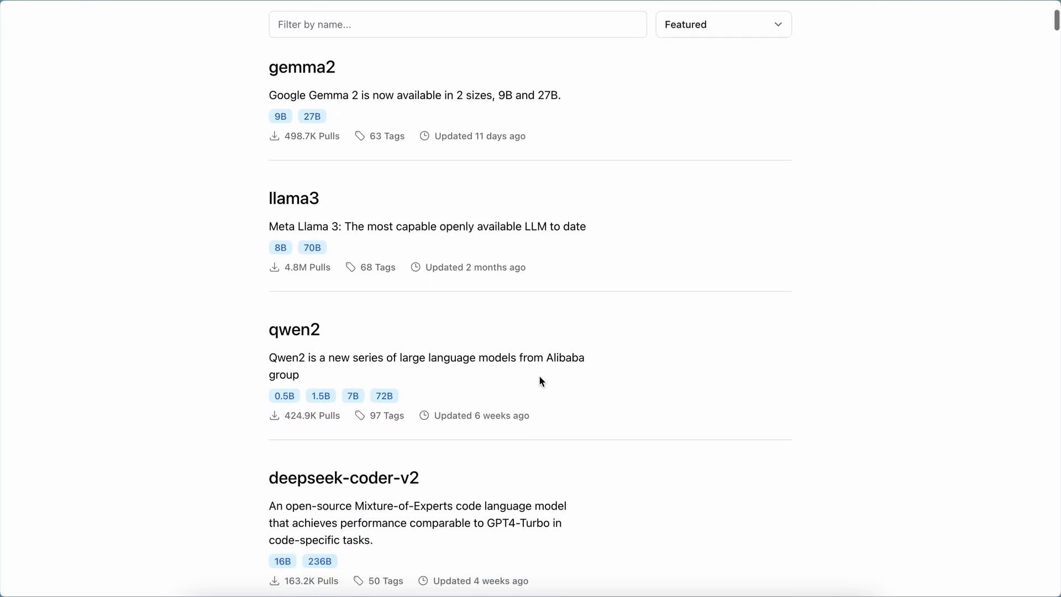
scroll("down", 3)
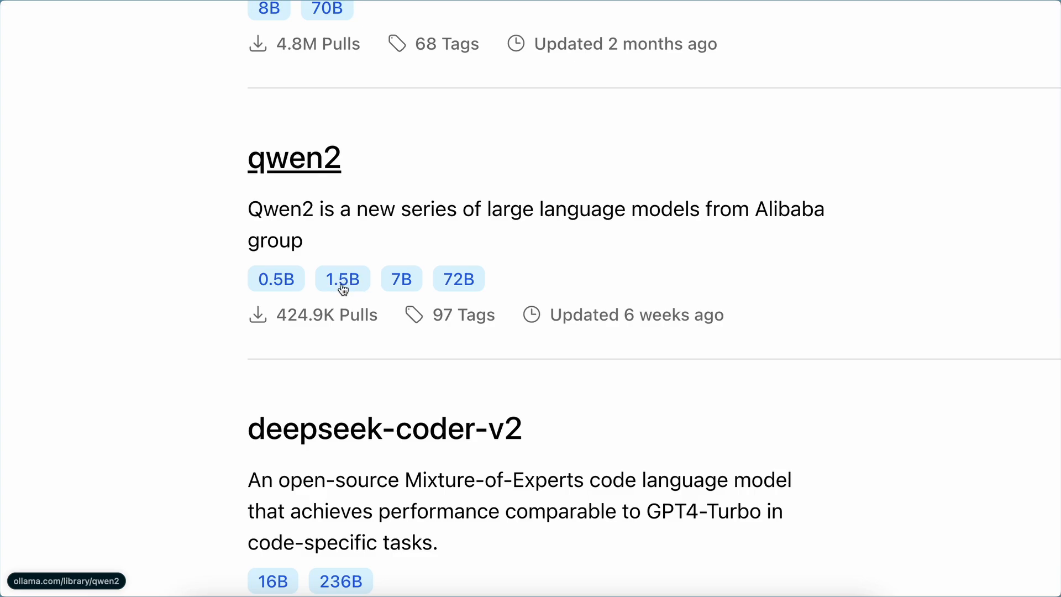
mouse_move(343, 272)
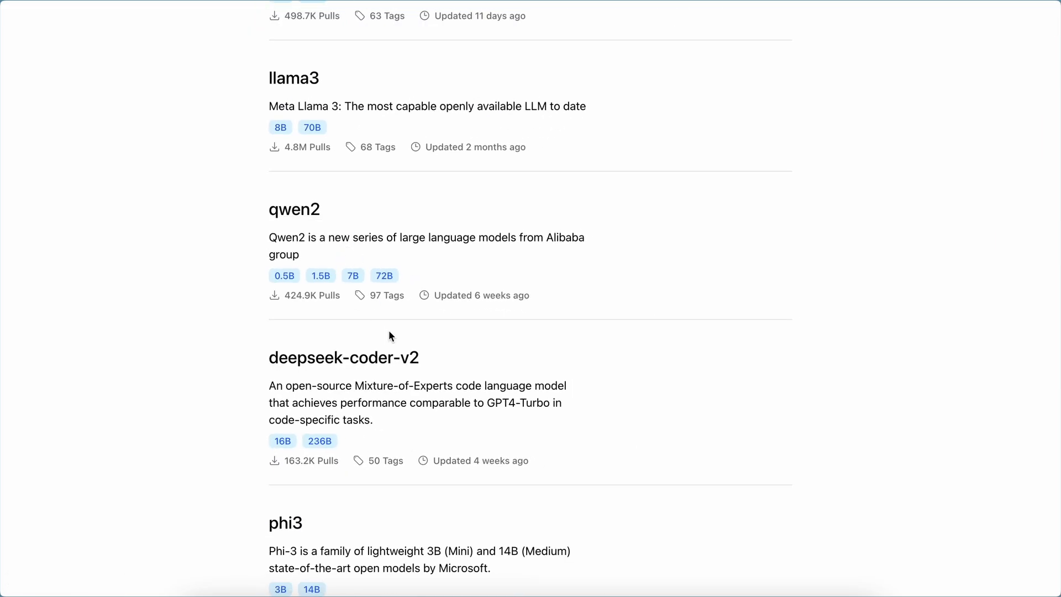
left_click(294, 209)
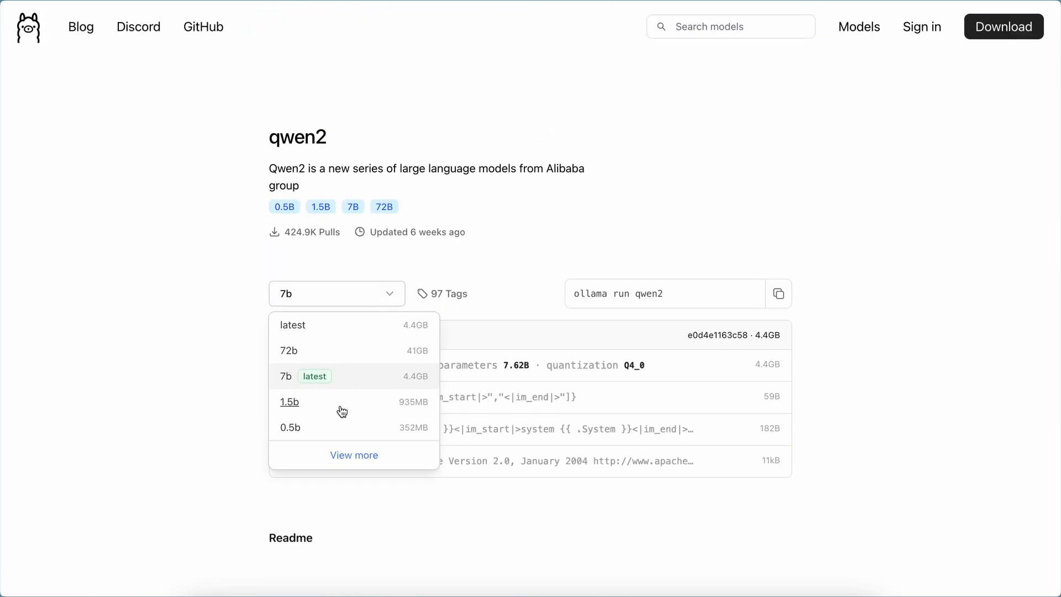
left_click(289, 401)
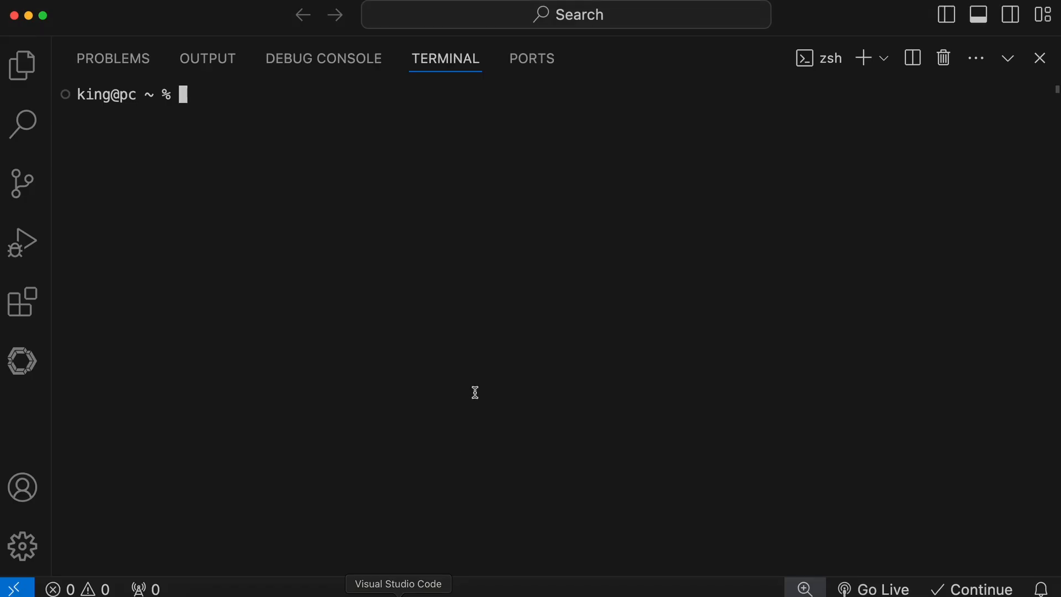
Run `ollama run qwen2:1.5b` in the terminal and greet the model with 'hi'.
type("ollama run qwen2:1.5b")
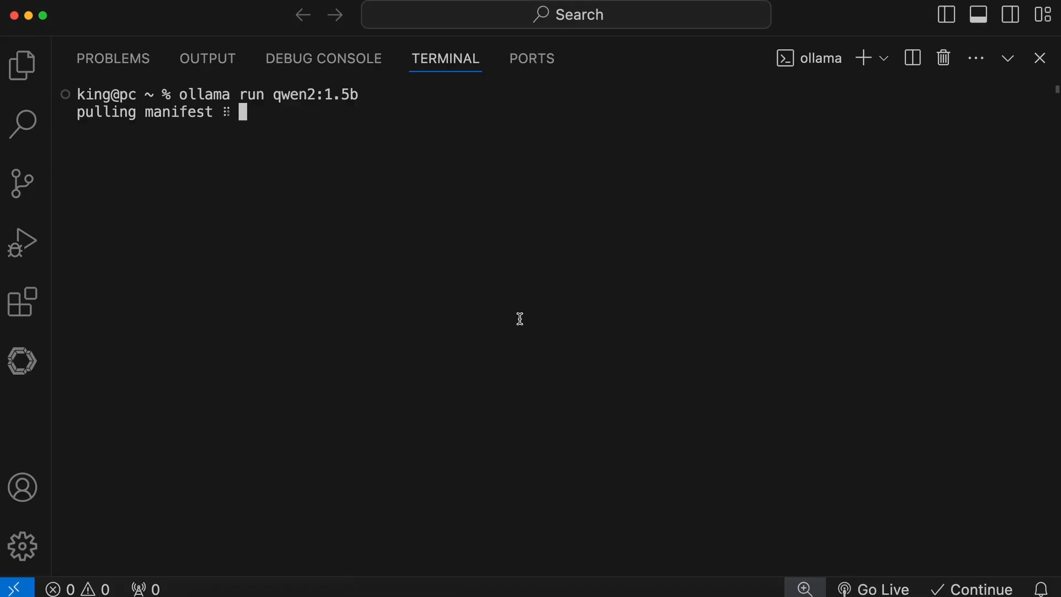
mouse_move(516, 257)
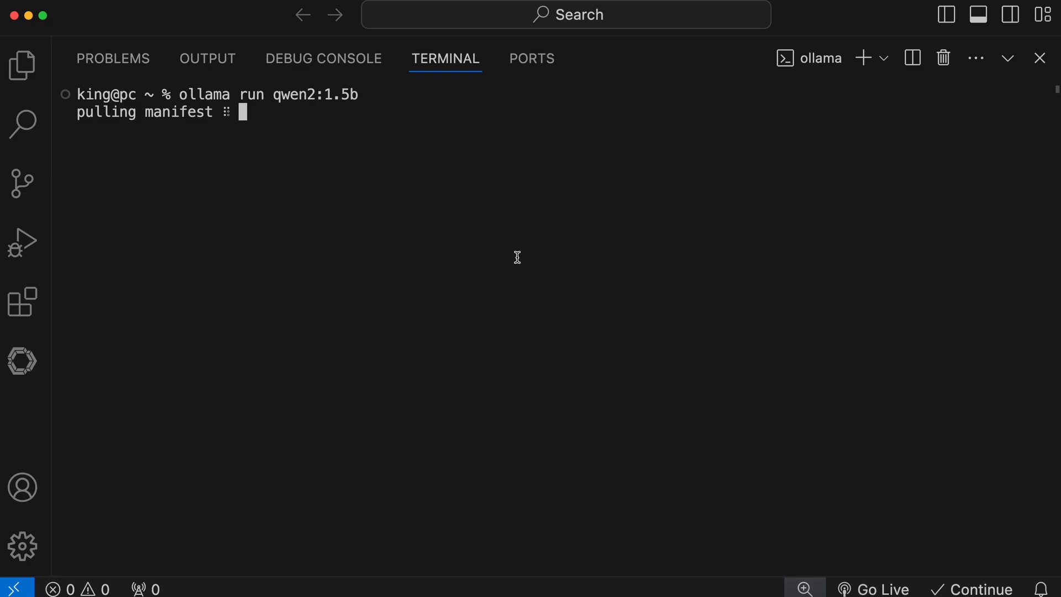
type("hi")
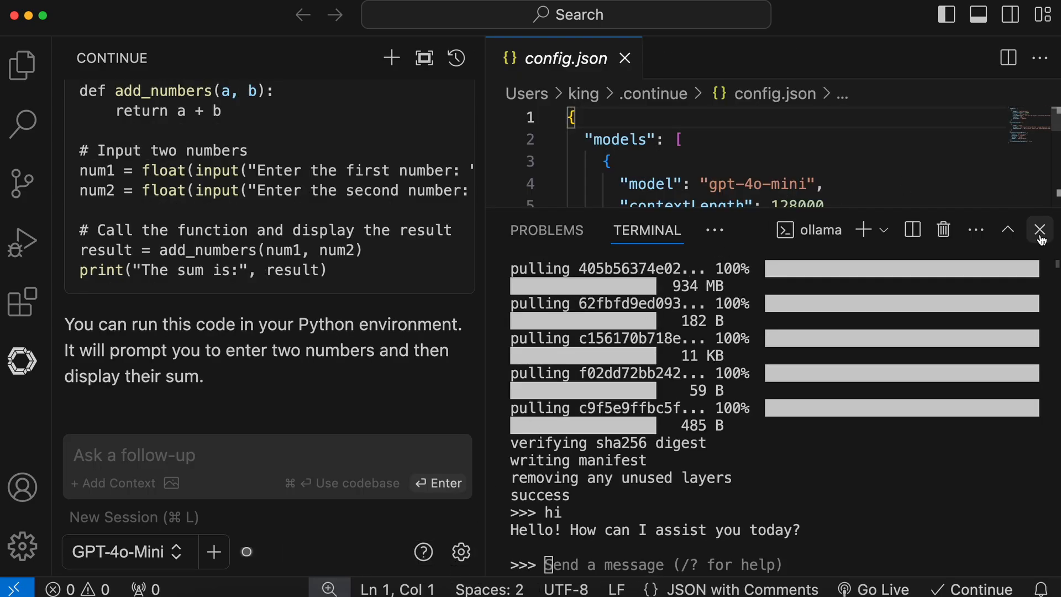
Set tabAutocompleteModel to provider ollama, model qwen2:1.5b, title Qwen-2 in config.json.
left_click(1042, 230)
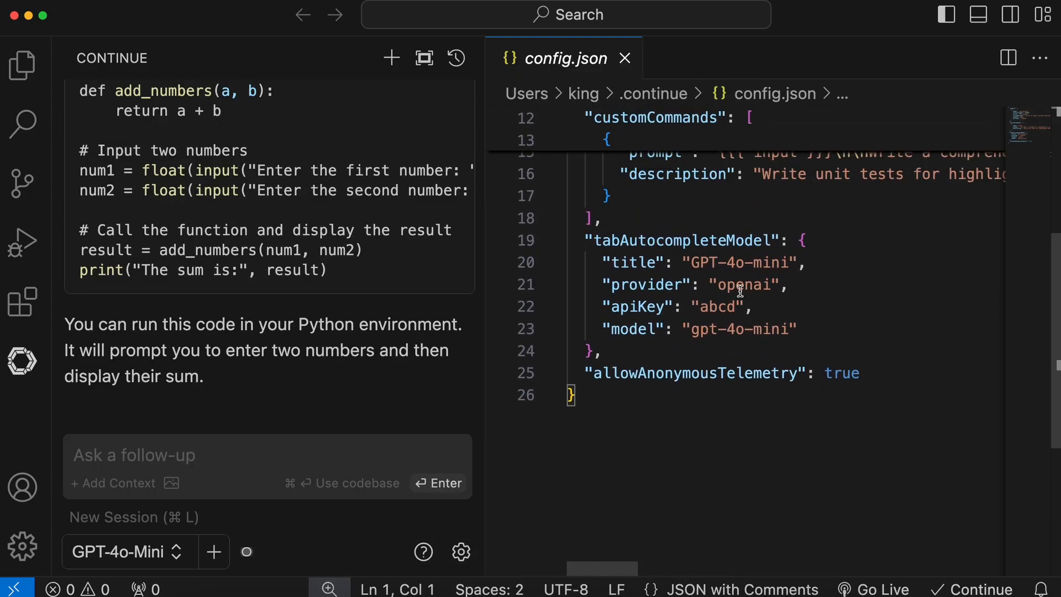
type("ollama")
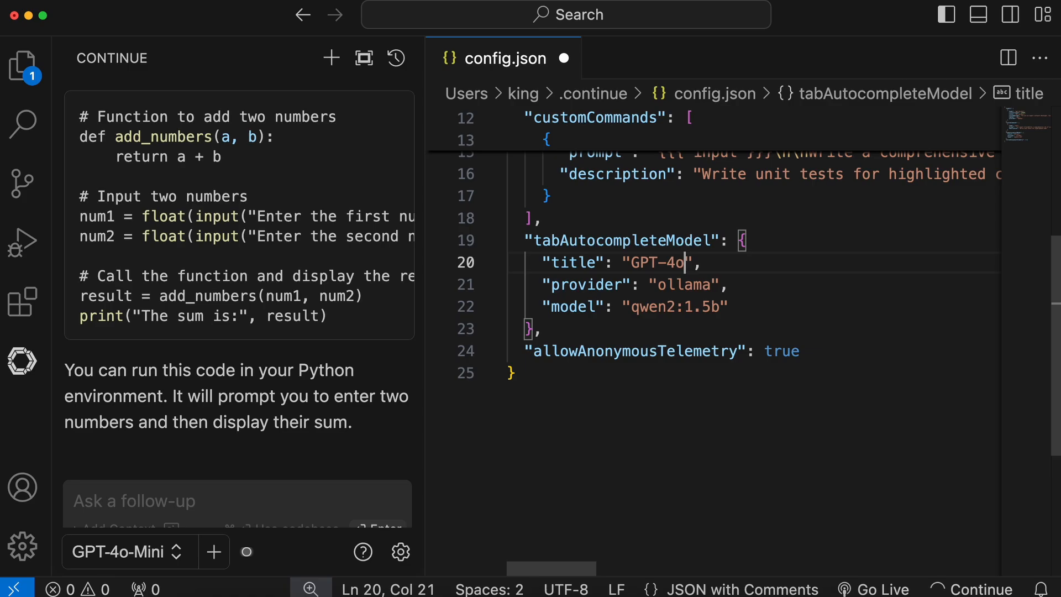
type("Qwen-")
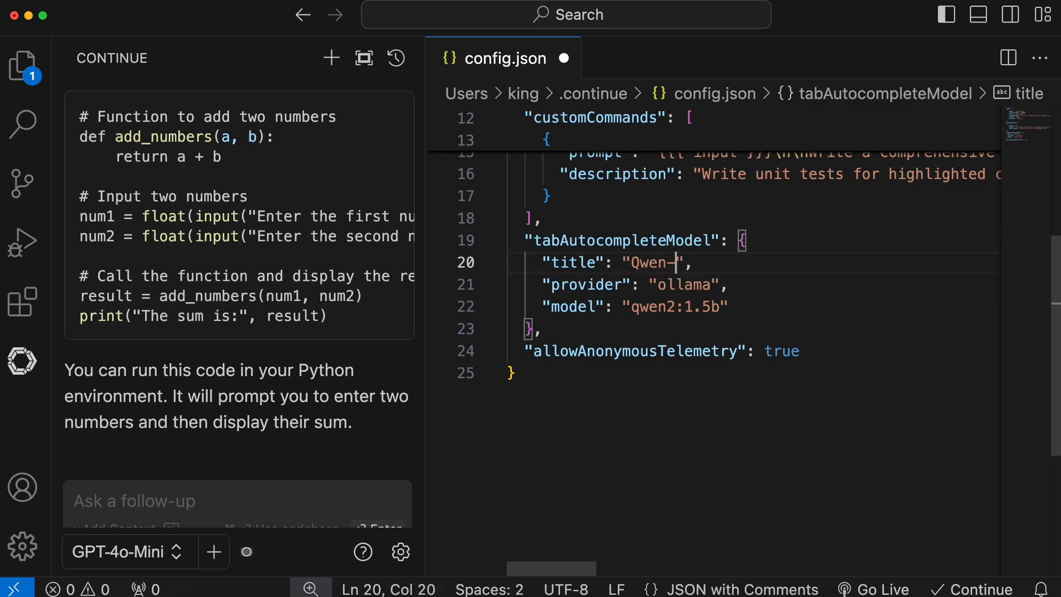
type("2")
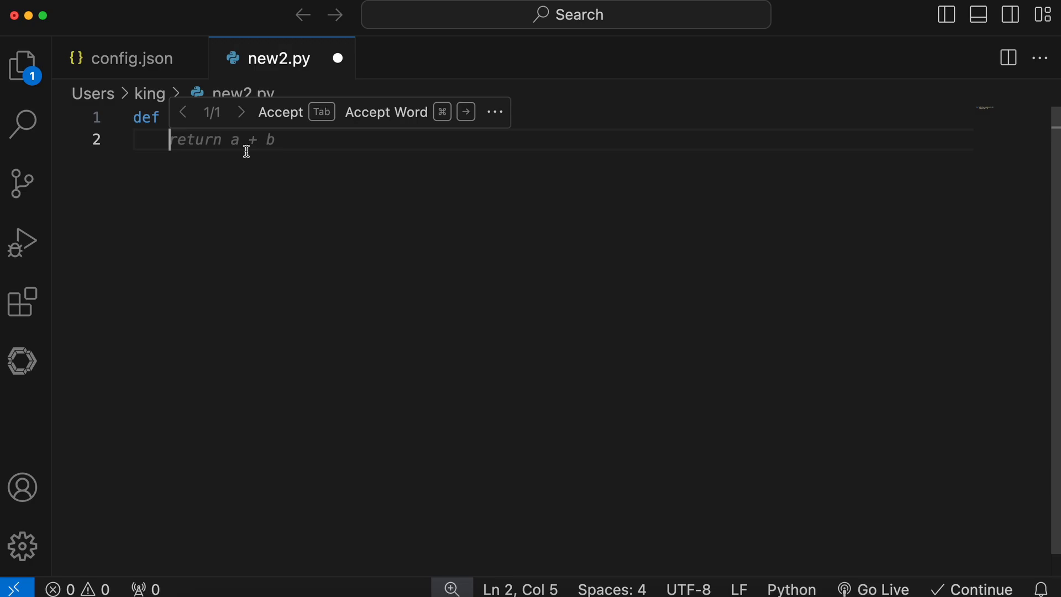
Accept the add return line and write multiply_two_numbers(a,b) with its suggested body.
key("Tab")
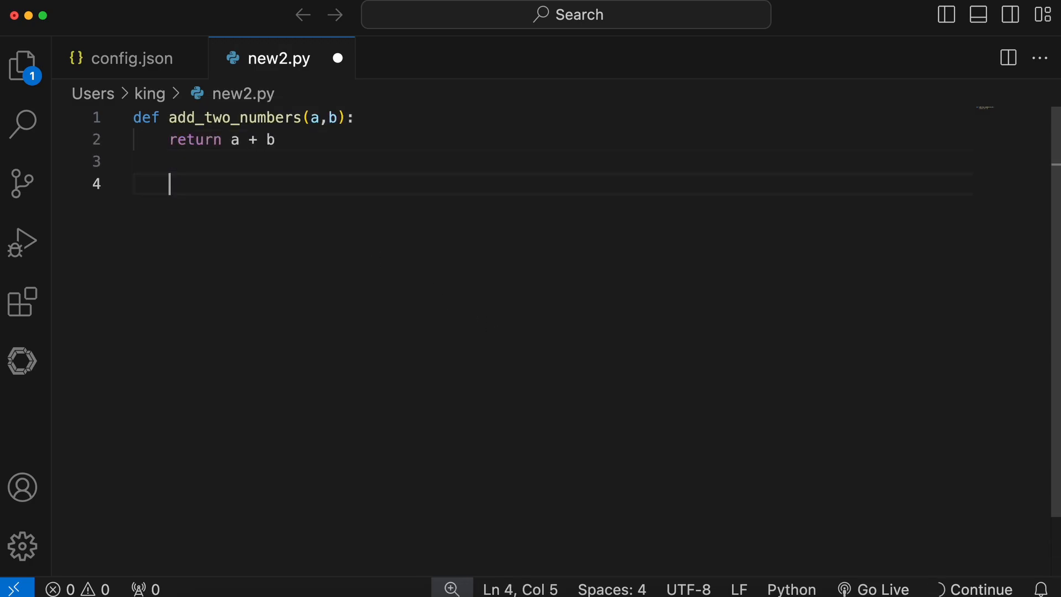
type("def multi")
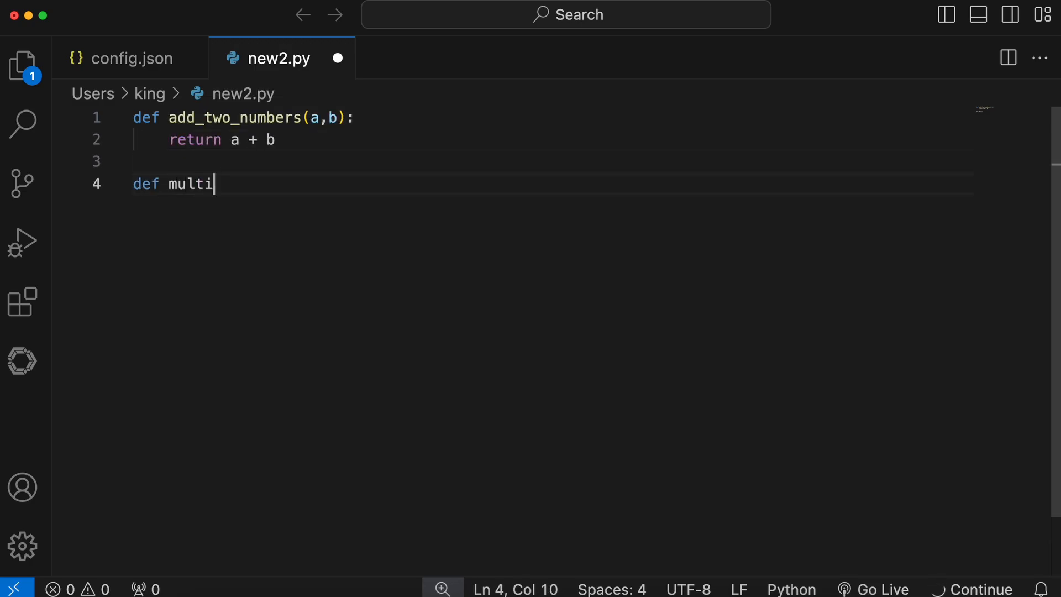
type("ply_two_nu")
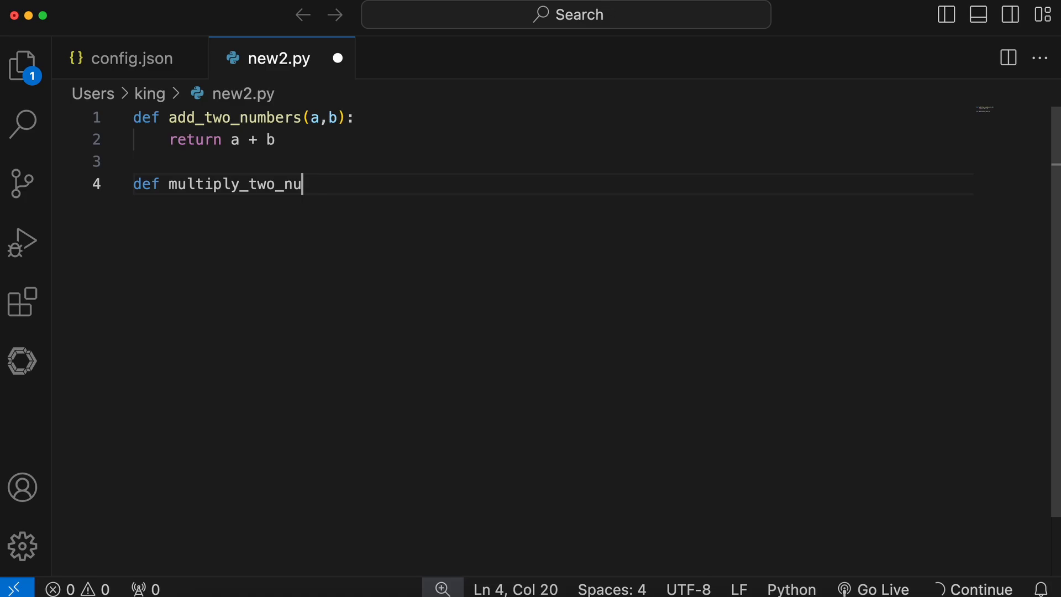
type("mbers(a,b)")
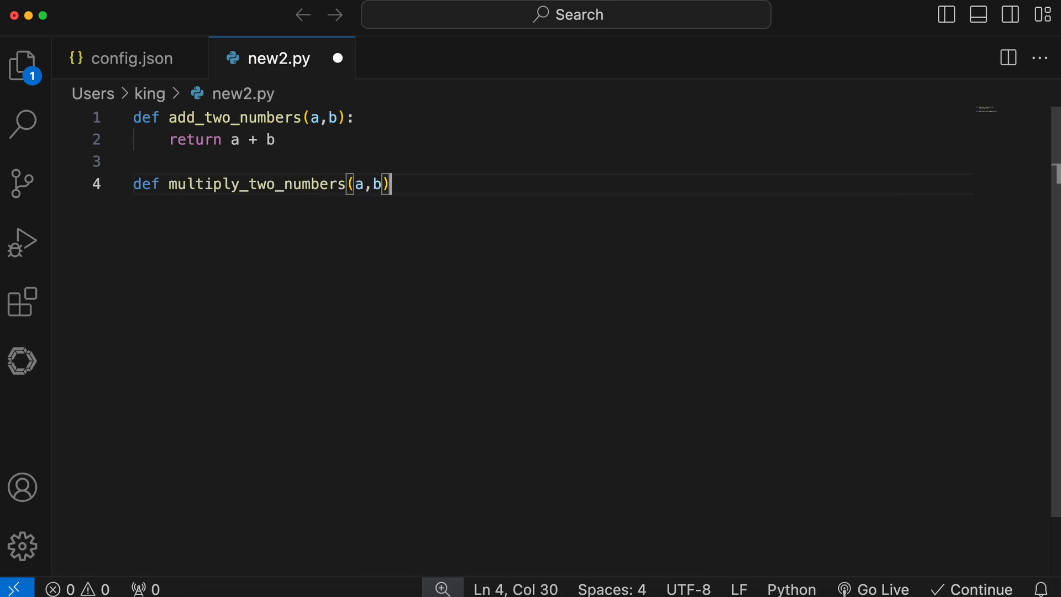
key("enter")
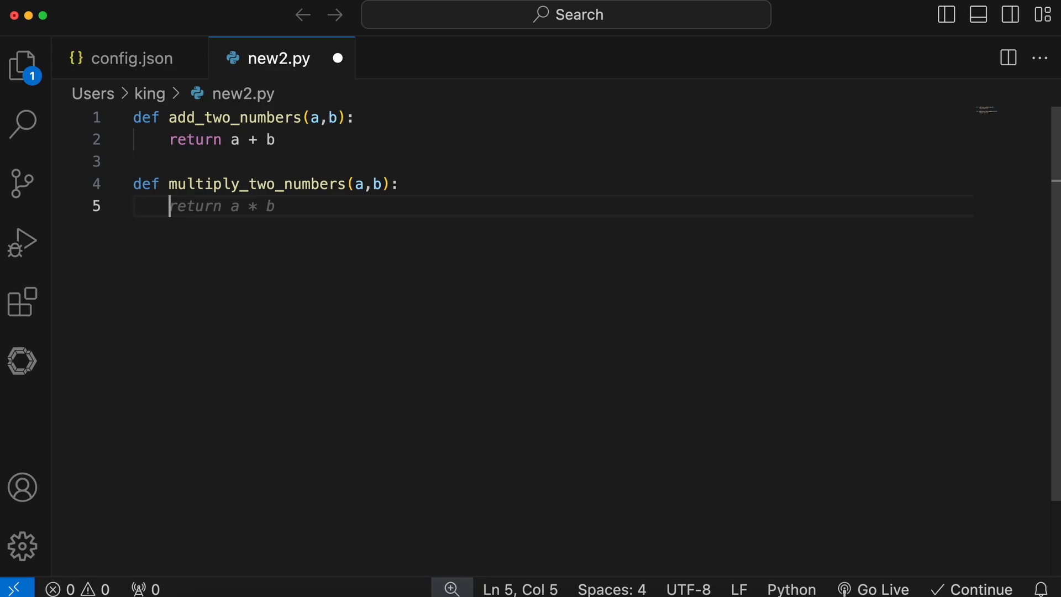
key("Tab")
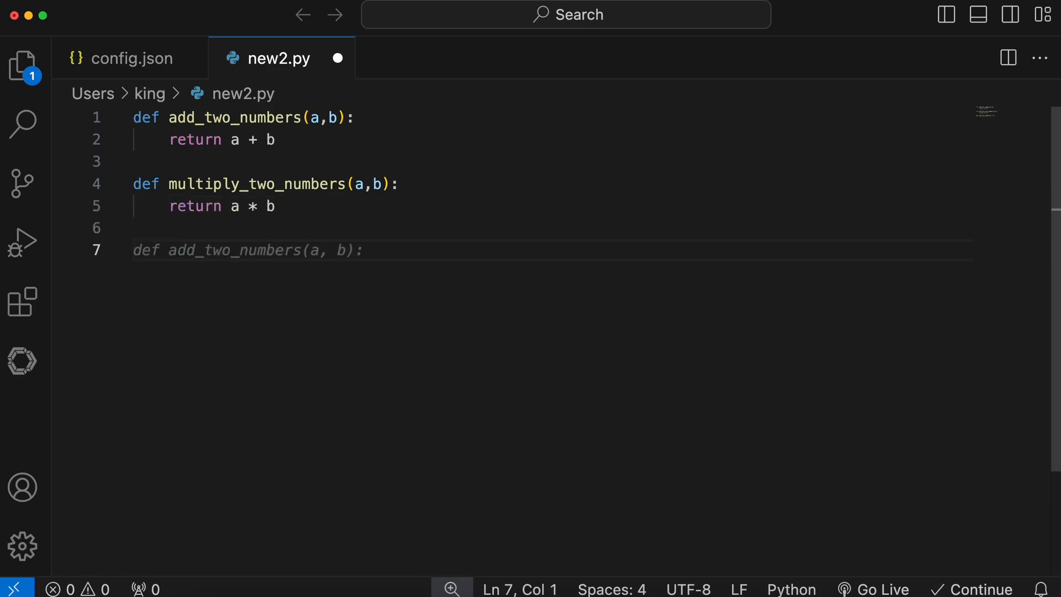
Write substract_two_numbers(a,b) and accept the suggested subtract and divide bodies.
type("def")
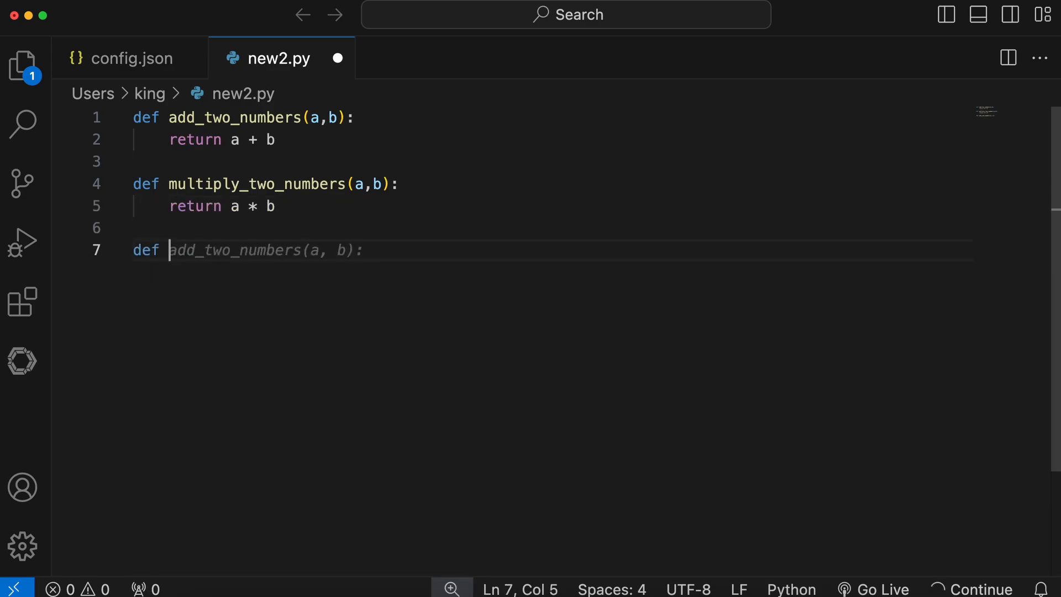
type("substrac")
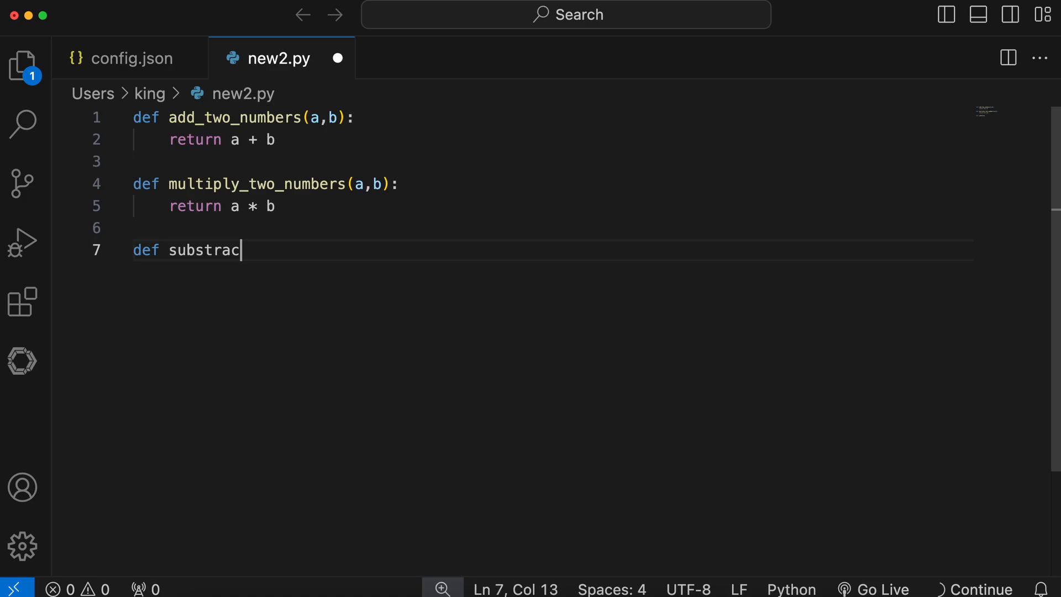
type("t_two_nu")
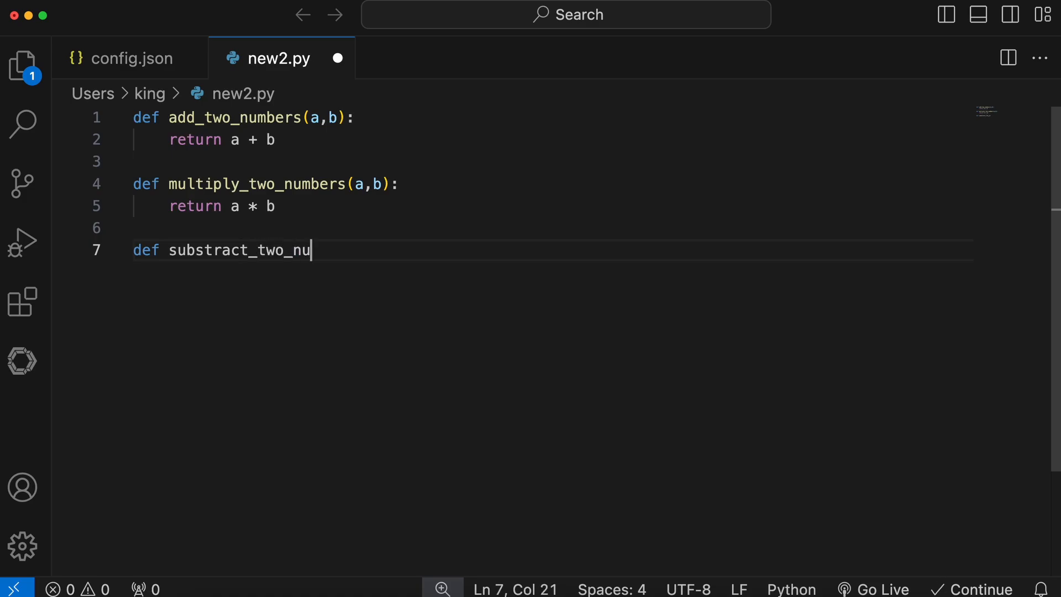
type("mbers(a,b):")
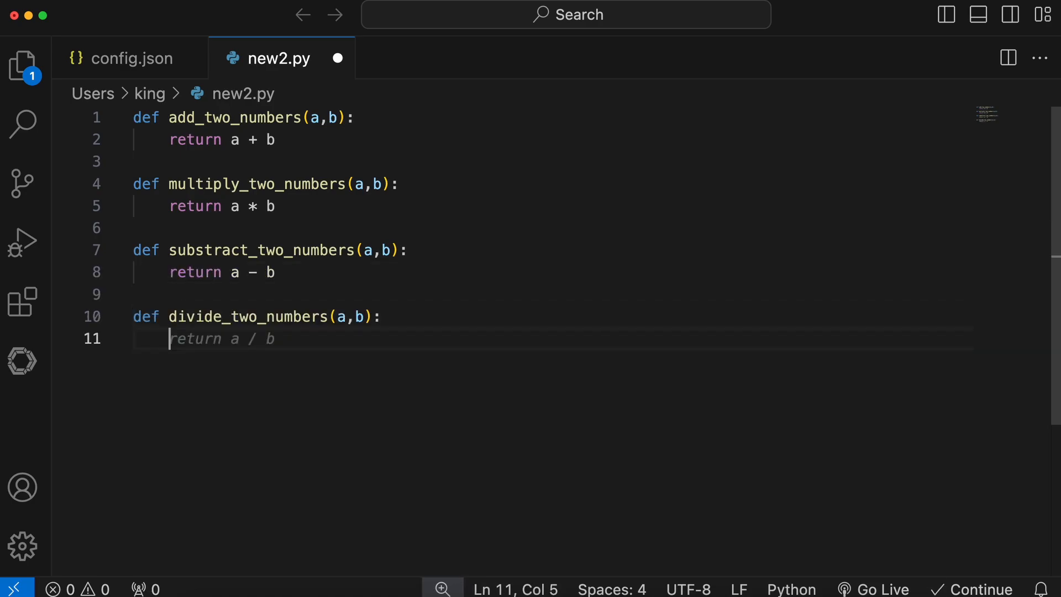
key("Tab")
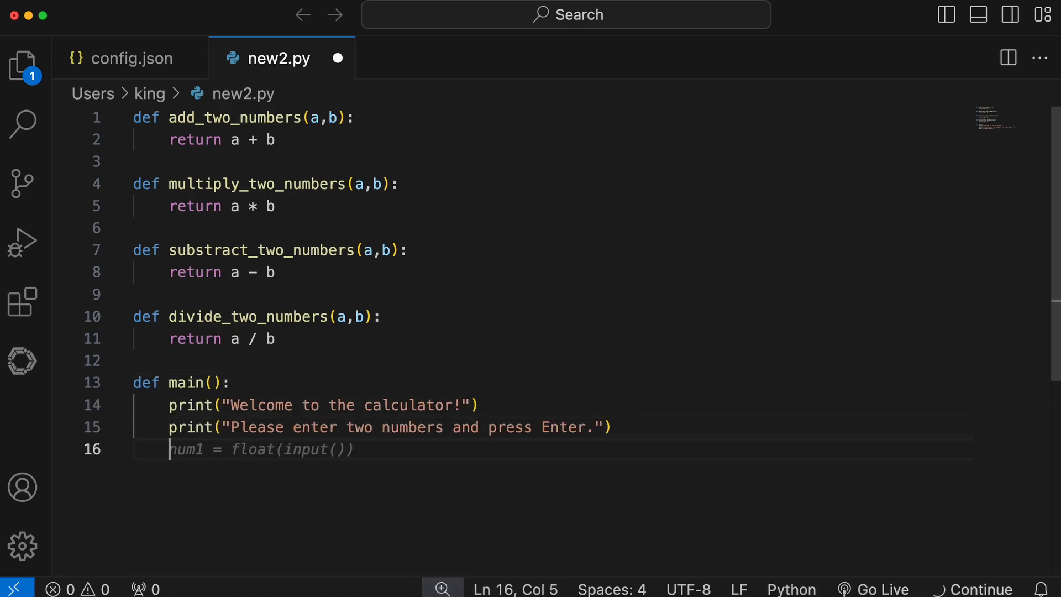
Write main's float input for num2 and the f-string printing the sum of num1 and num2.
type("num2 = float(input")
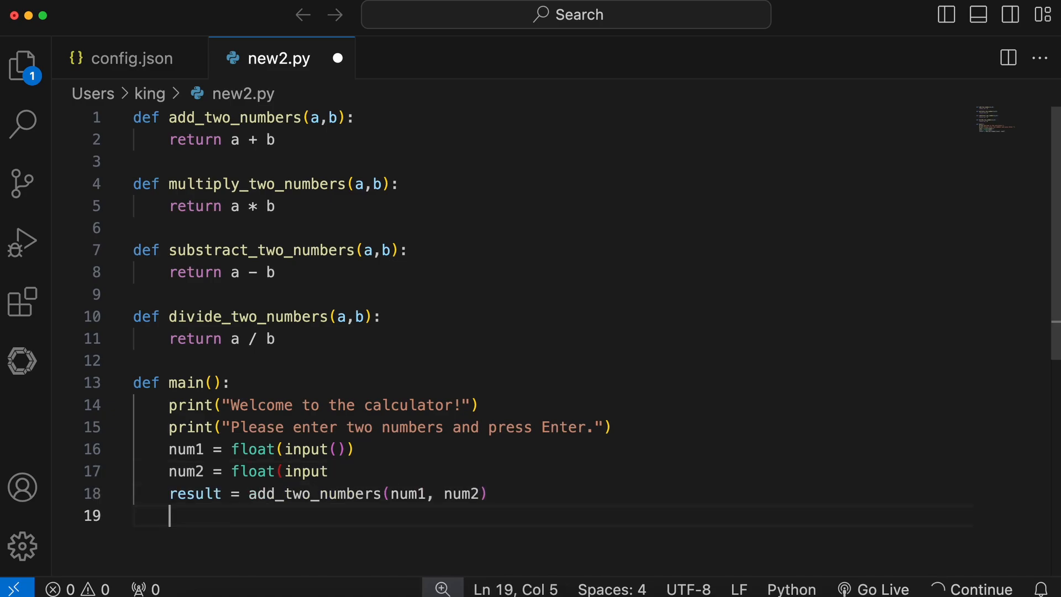
type("print(f\"The sum of {num1} + {num2} is {result}\")")
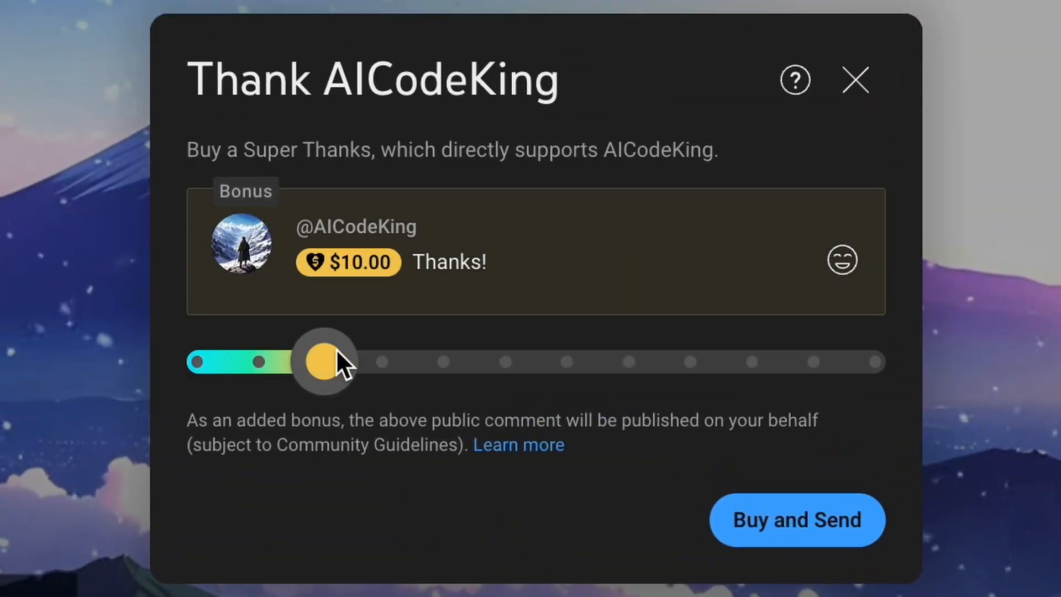
Drag the Super Thanks amount slider from $10.00 up to $100.00.
left_click_drag(325, 360, 689, 360)
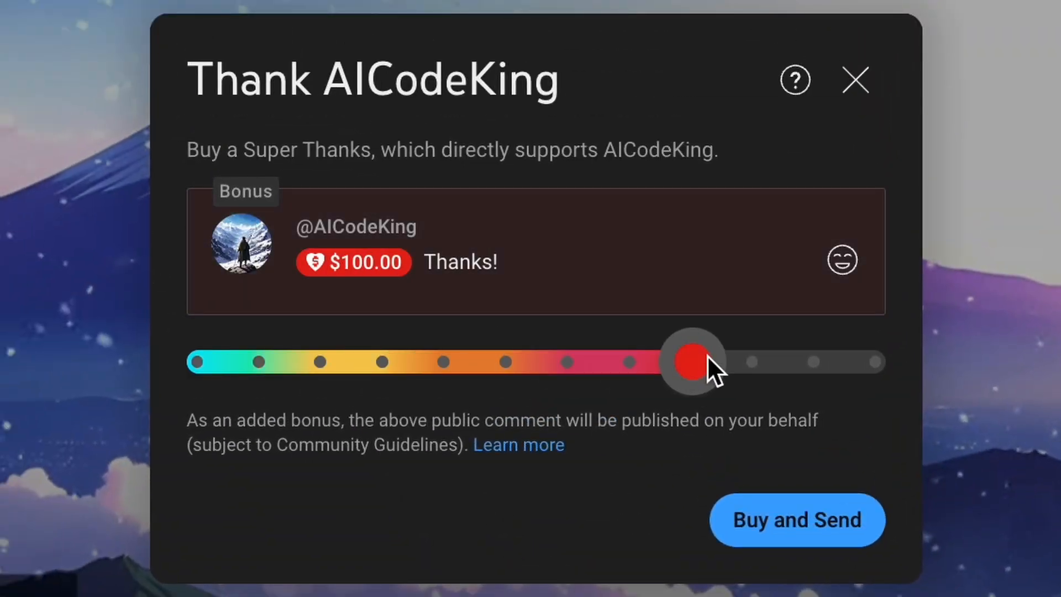